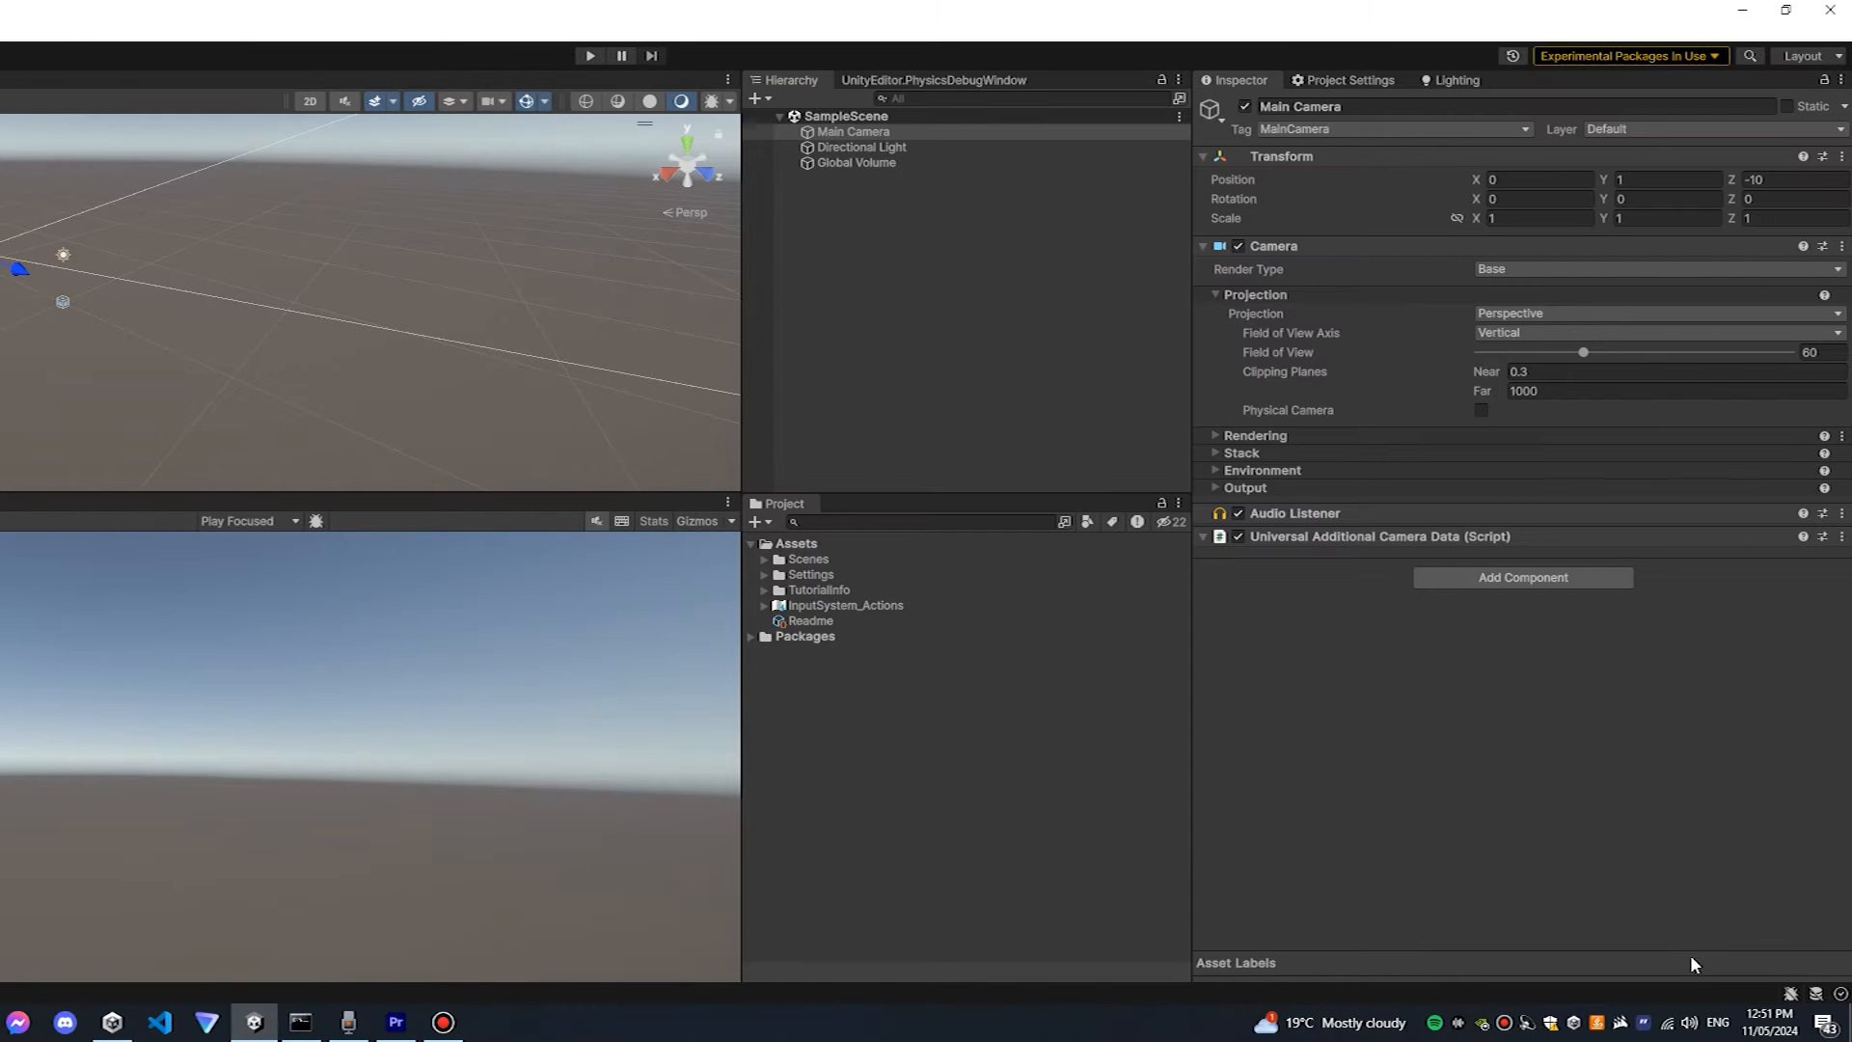
# Check the computer's Wi-Fi network and scroll the phone's Settings toward About phone.
pyautogui.click(1669, 1023)
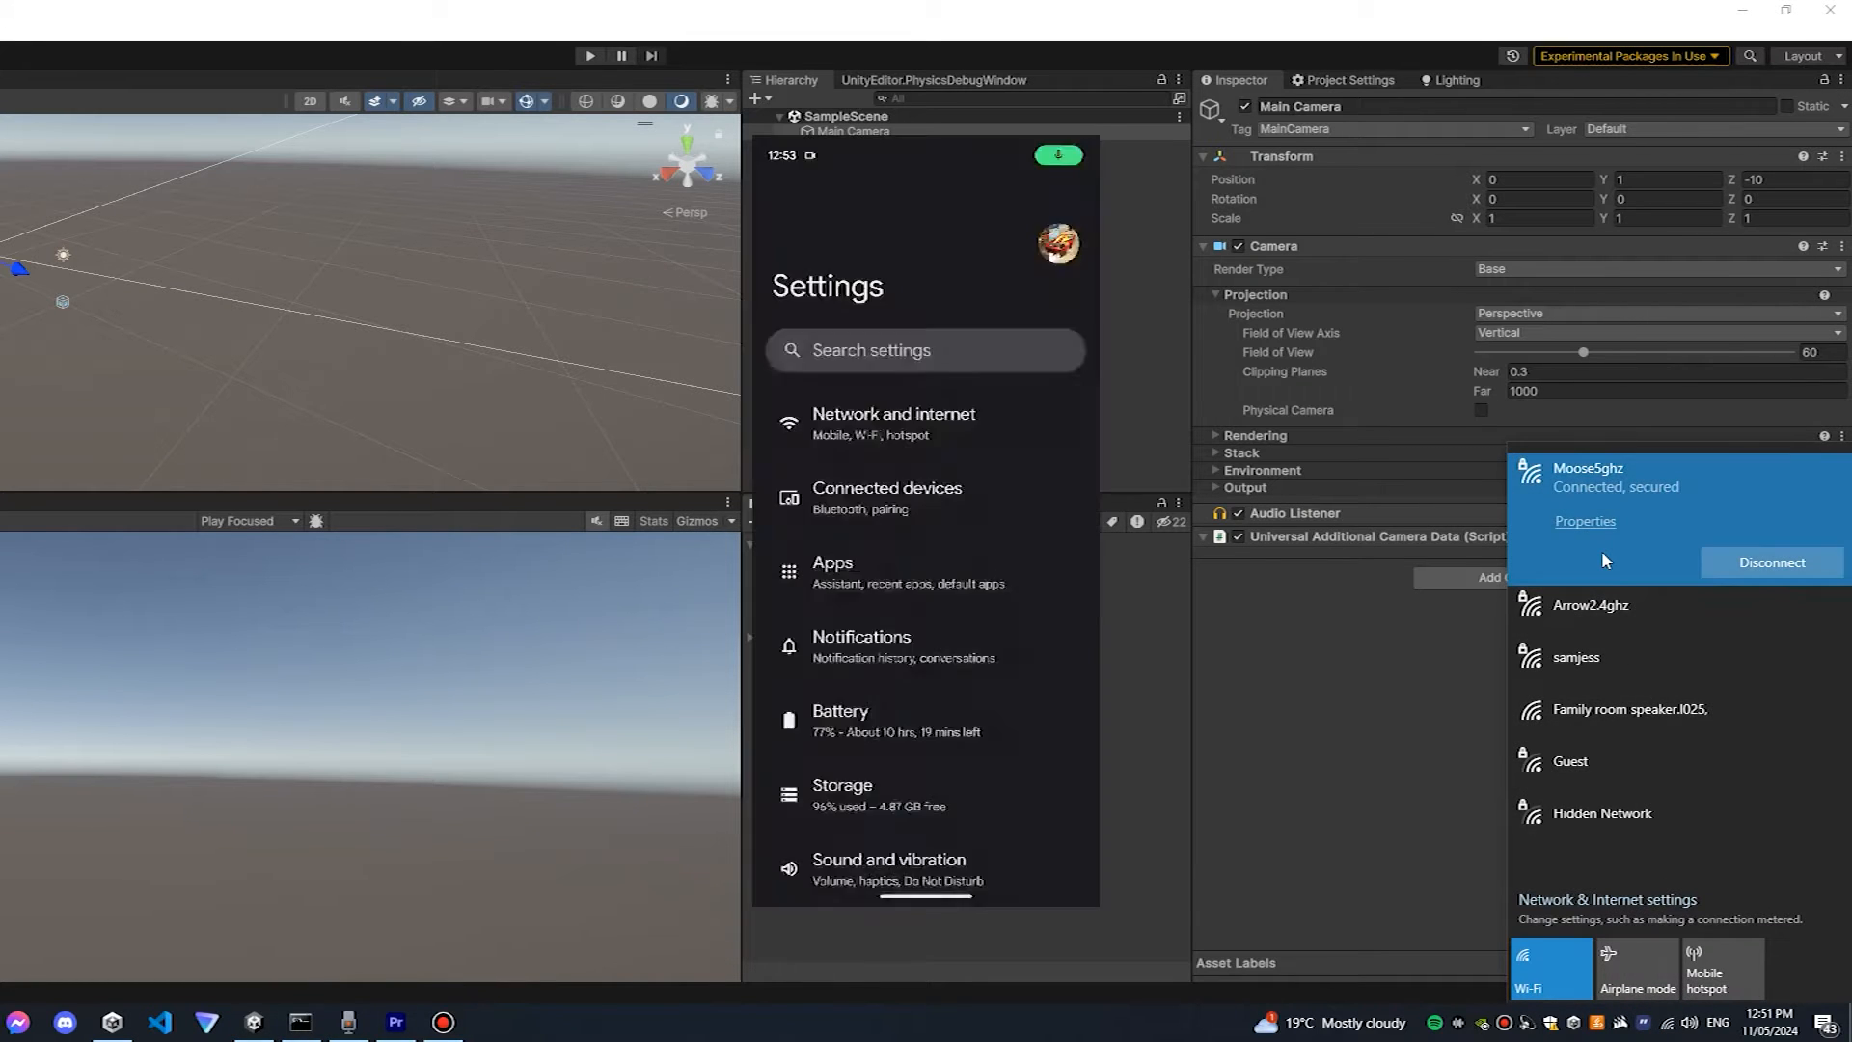
pyautogui.scroll(-3)
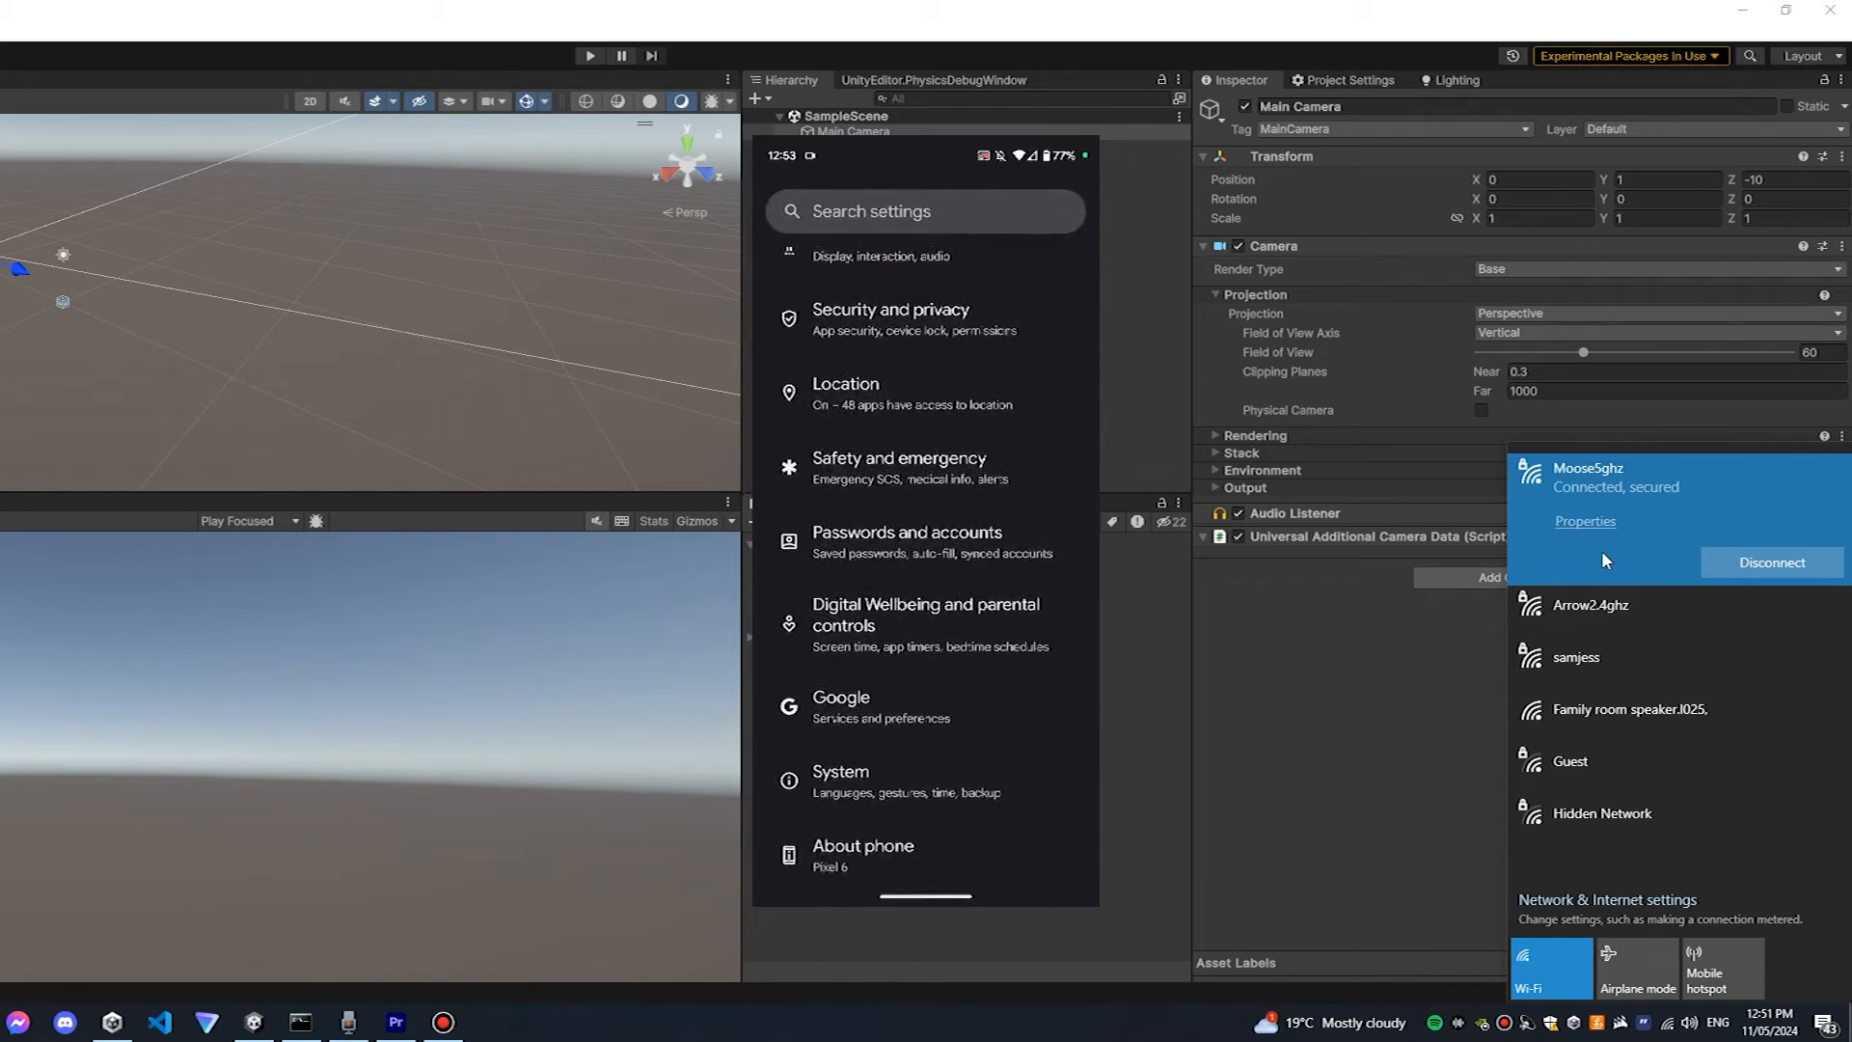
pyautogui.click(864, 854)
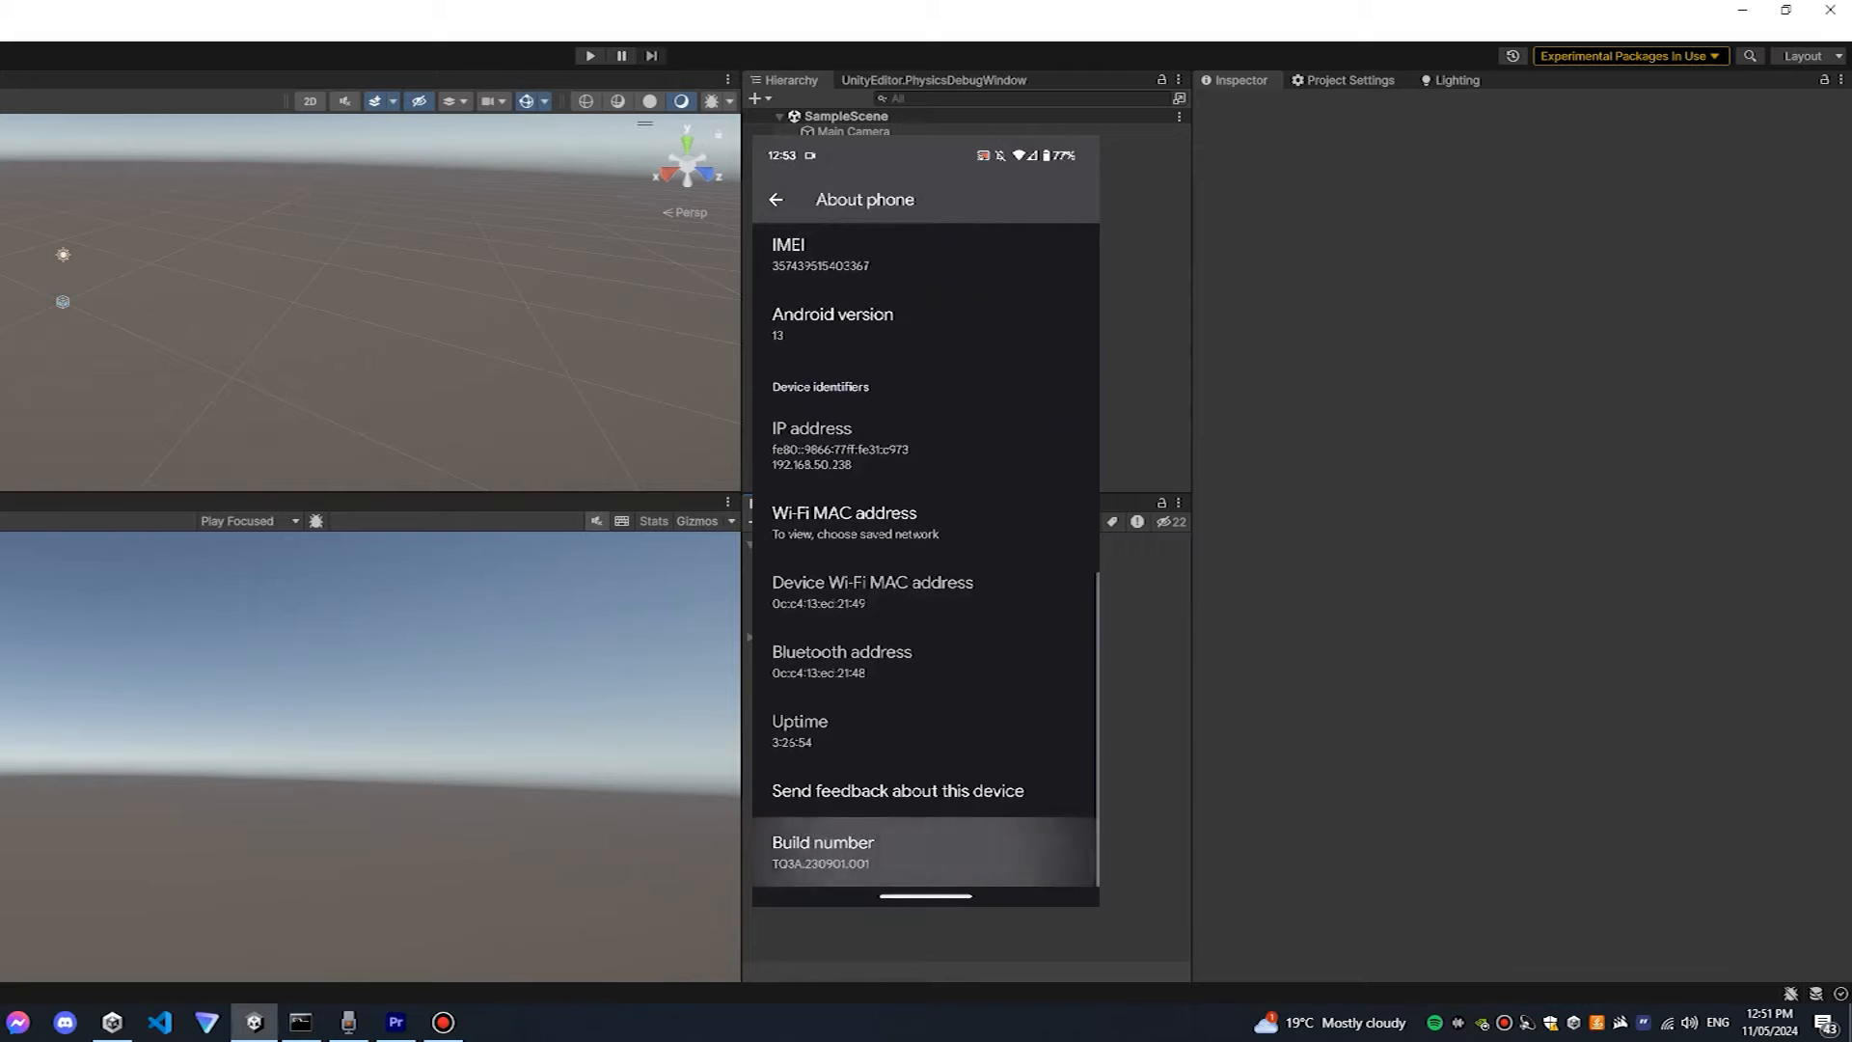
pyautogui.click(821, 843)
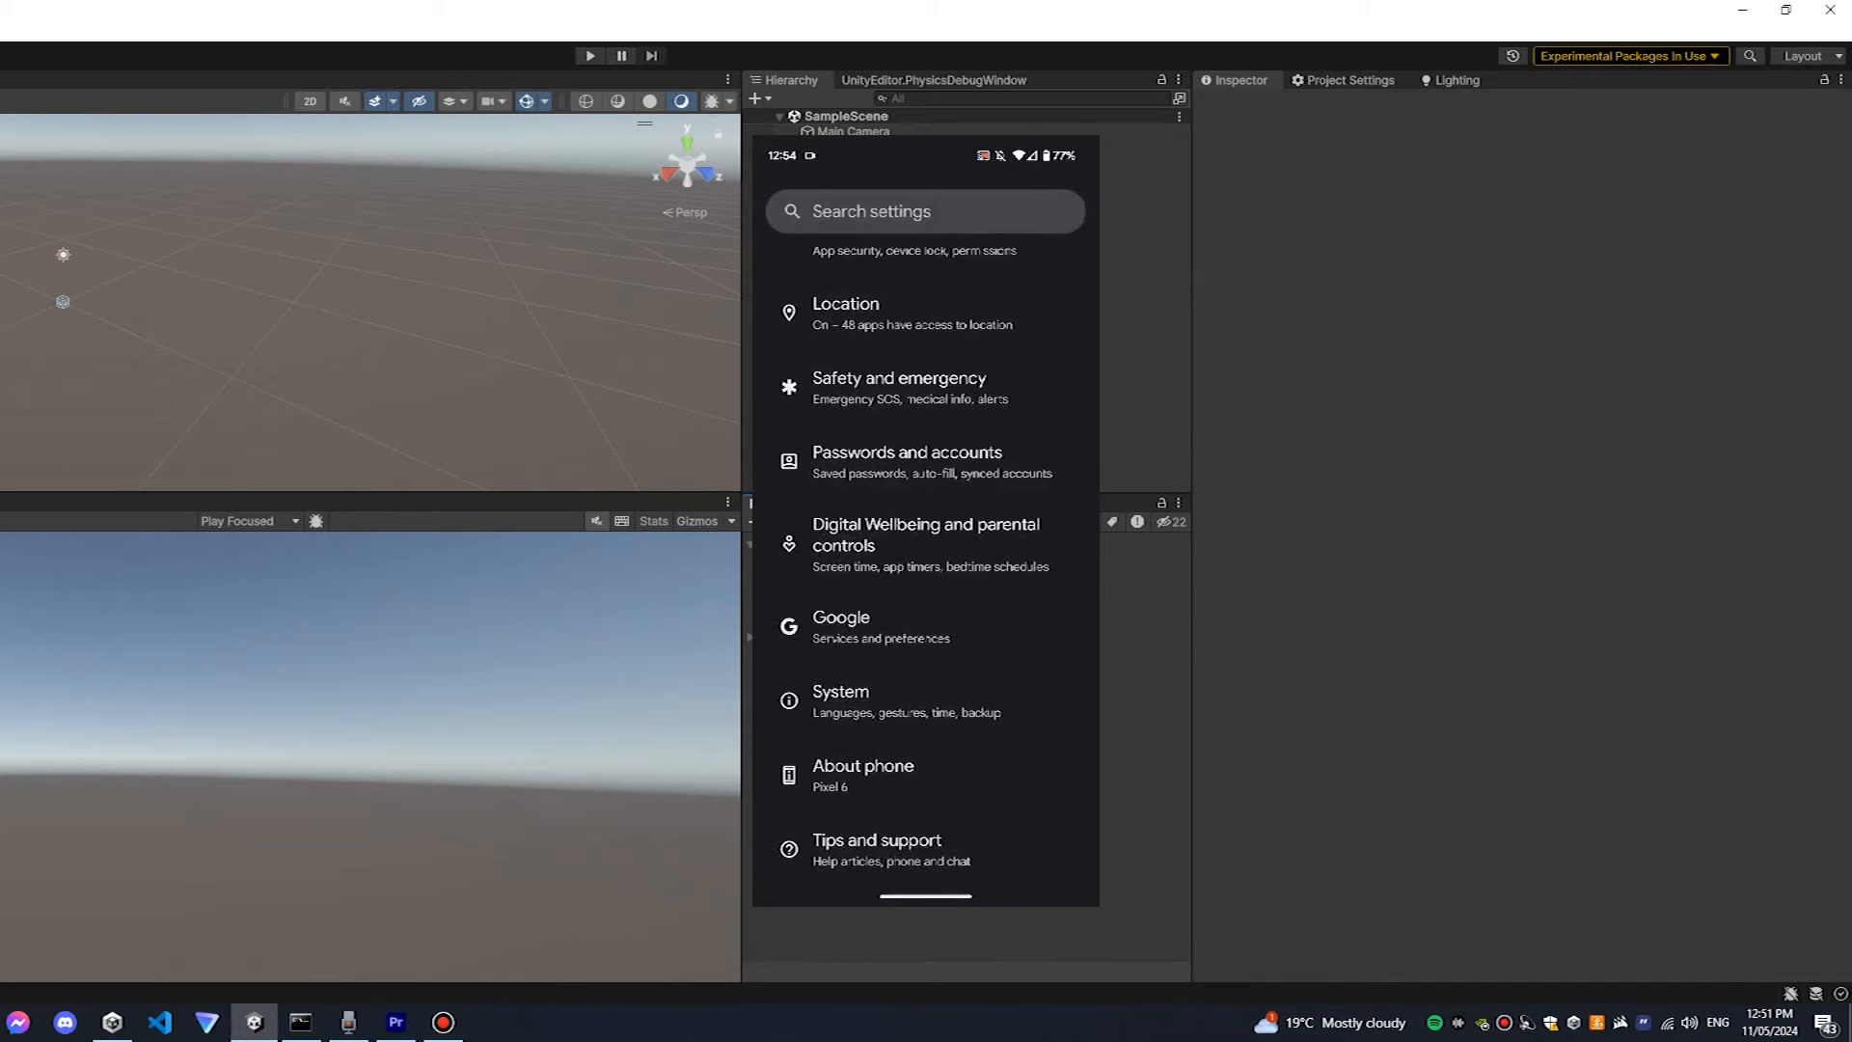
# Reach Developer options under System settings and scroll to the debugging switches.
pyautogui.click(840, 702)
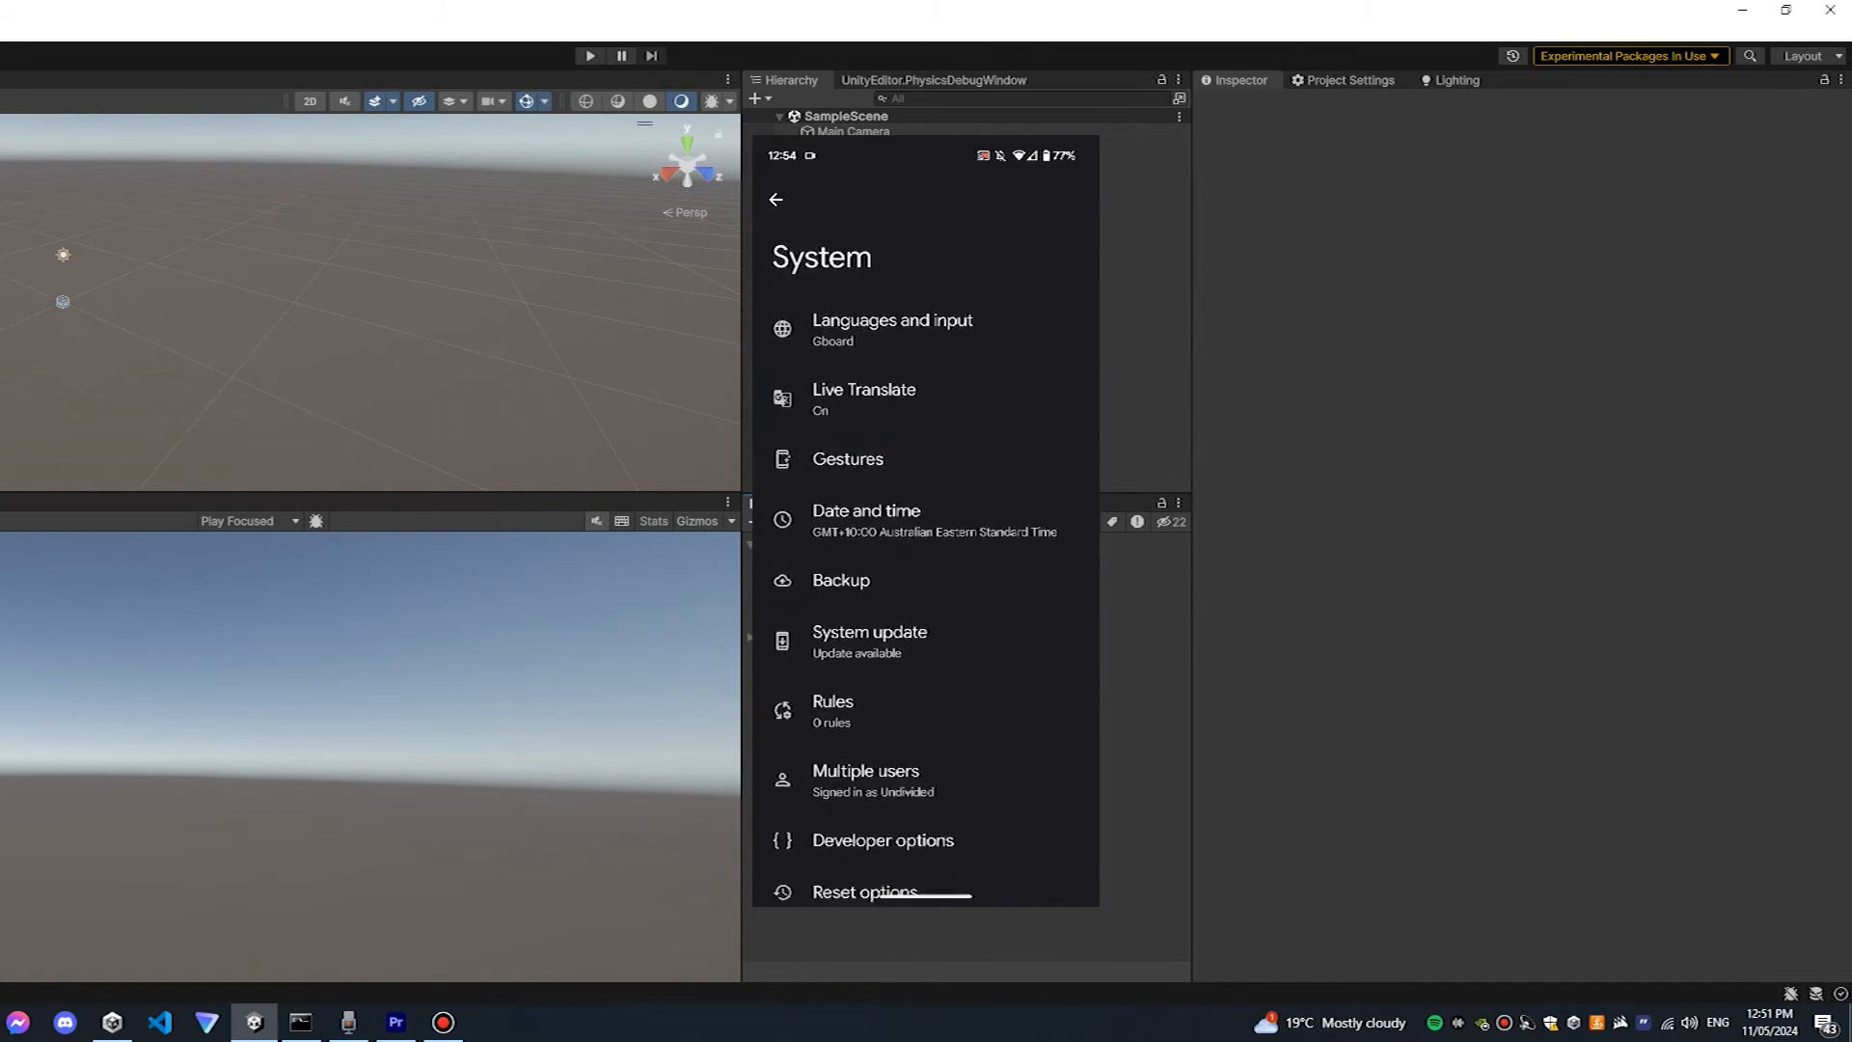
pyautogui.click(881, 839)
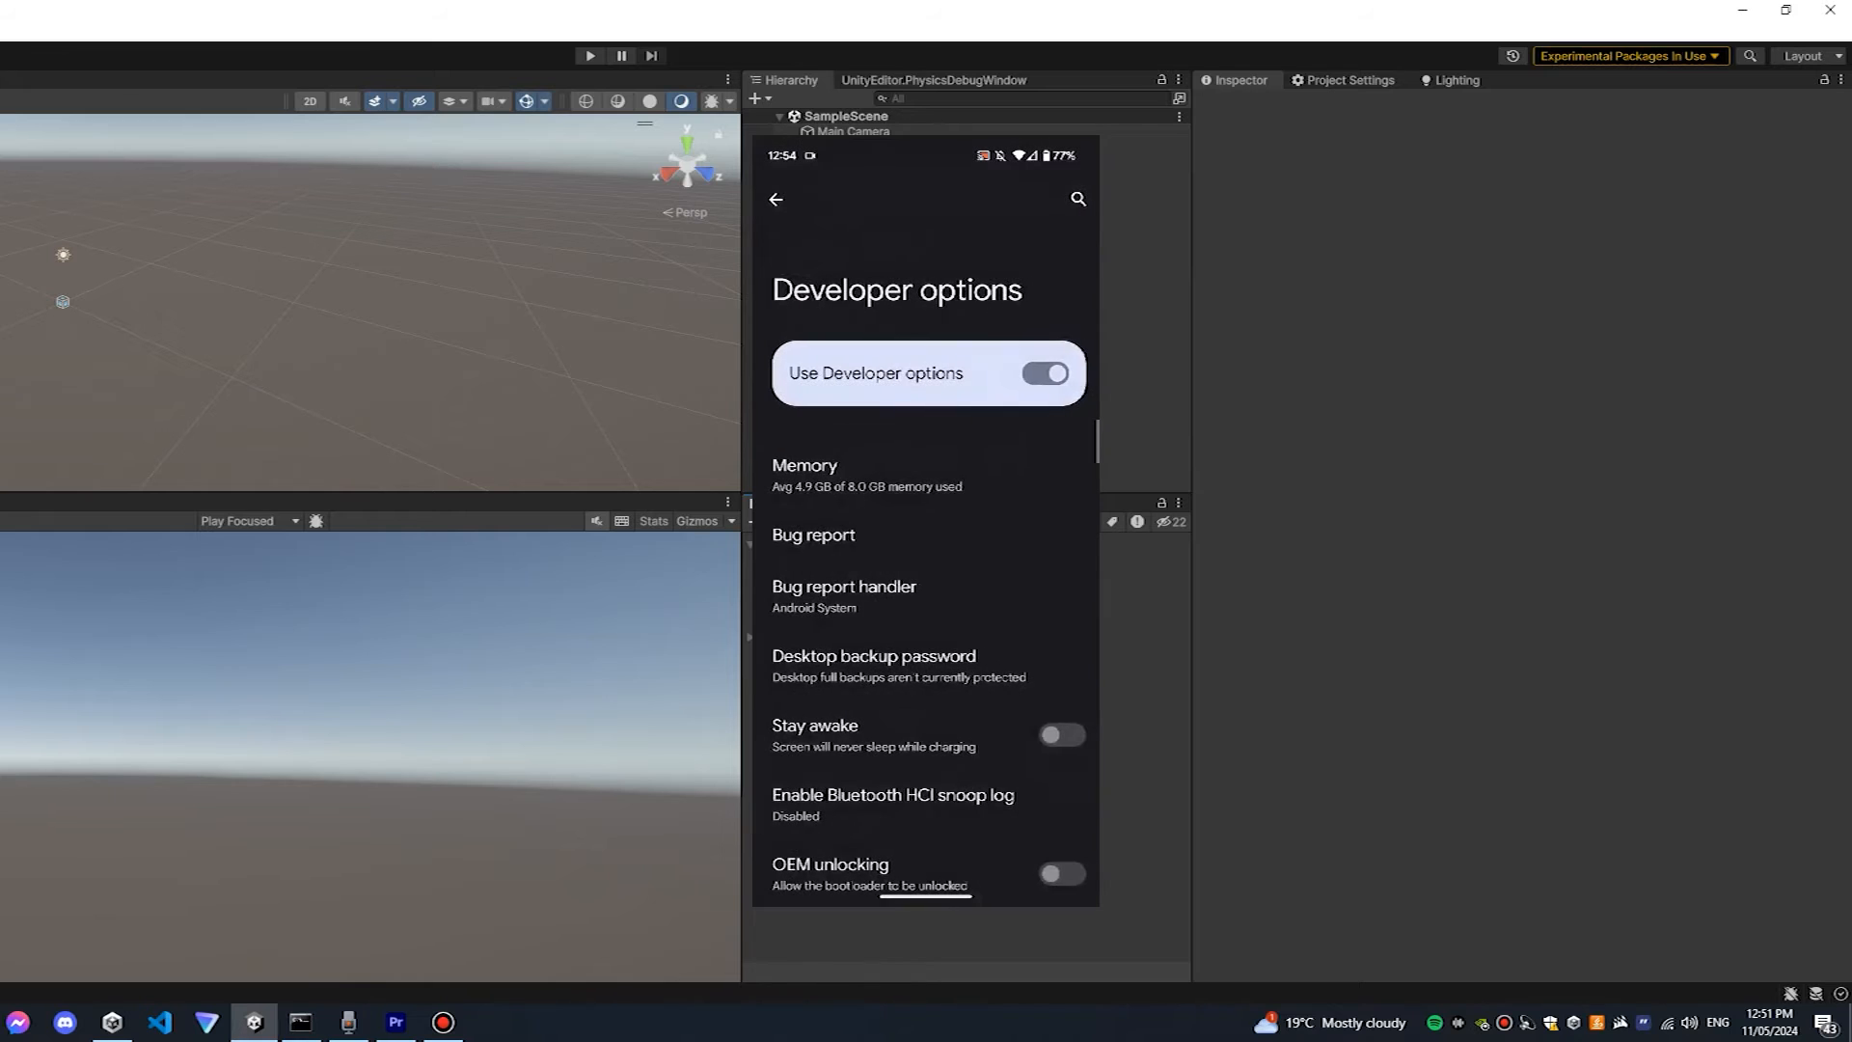
pyautogui.scroll(-3)
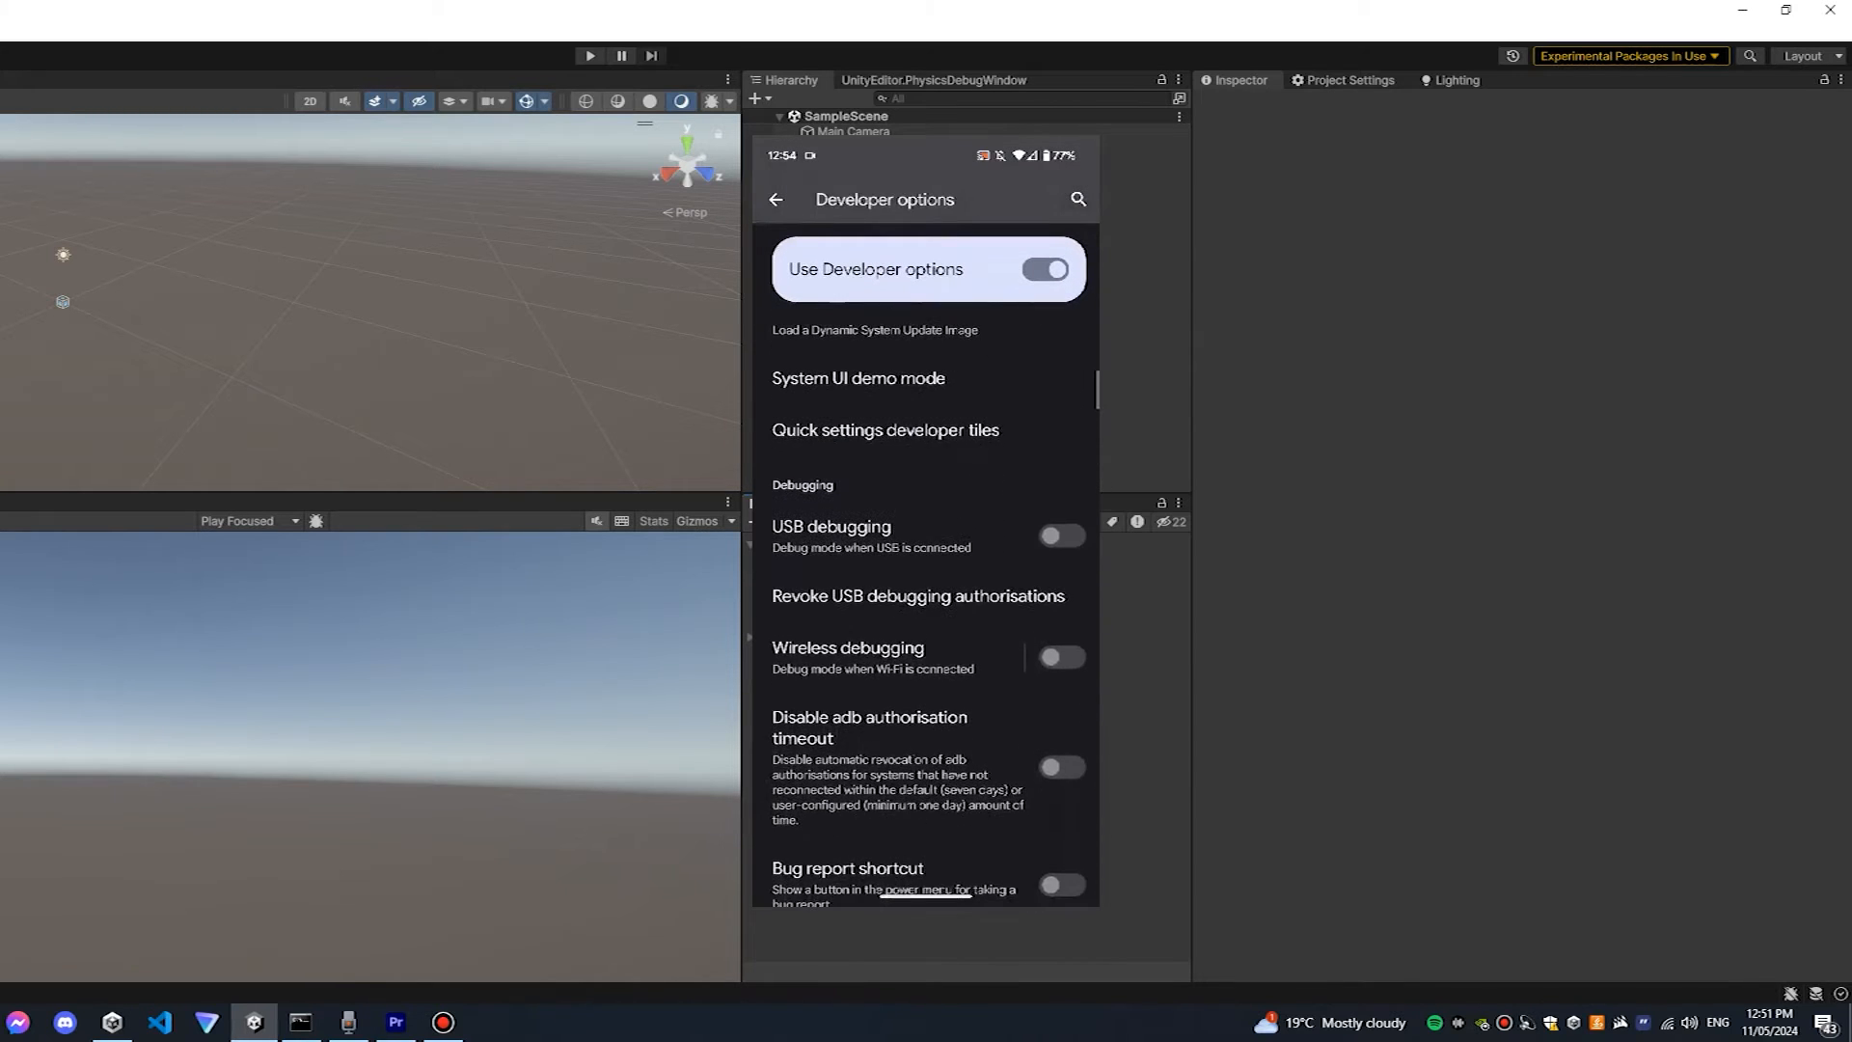
# Enable USB debugging and Wireless debugging, then view the wireless debugging details.
pyautogui.click(1060, 534)
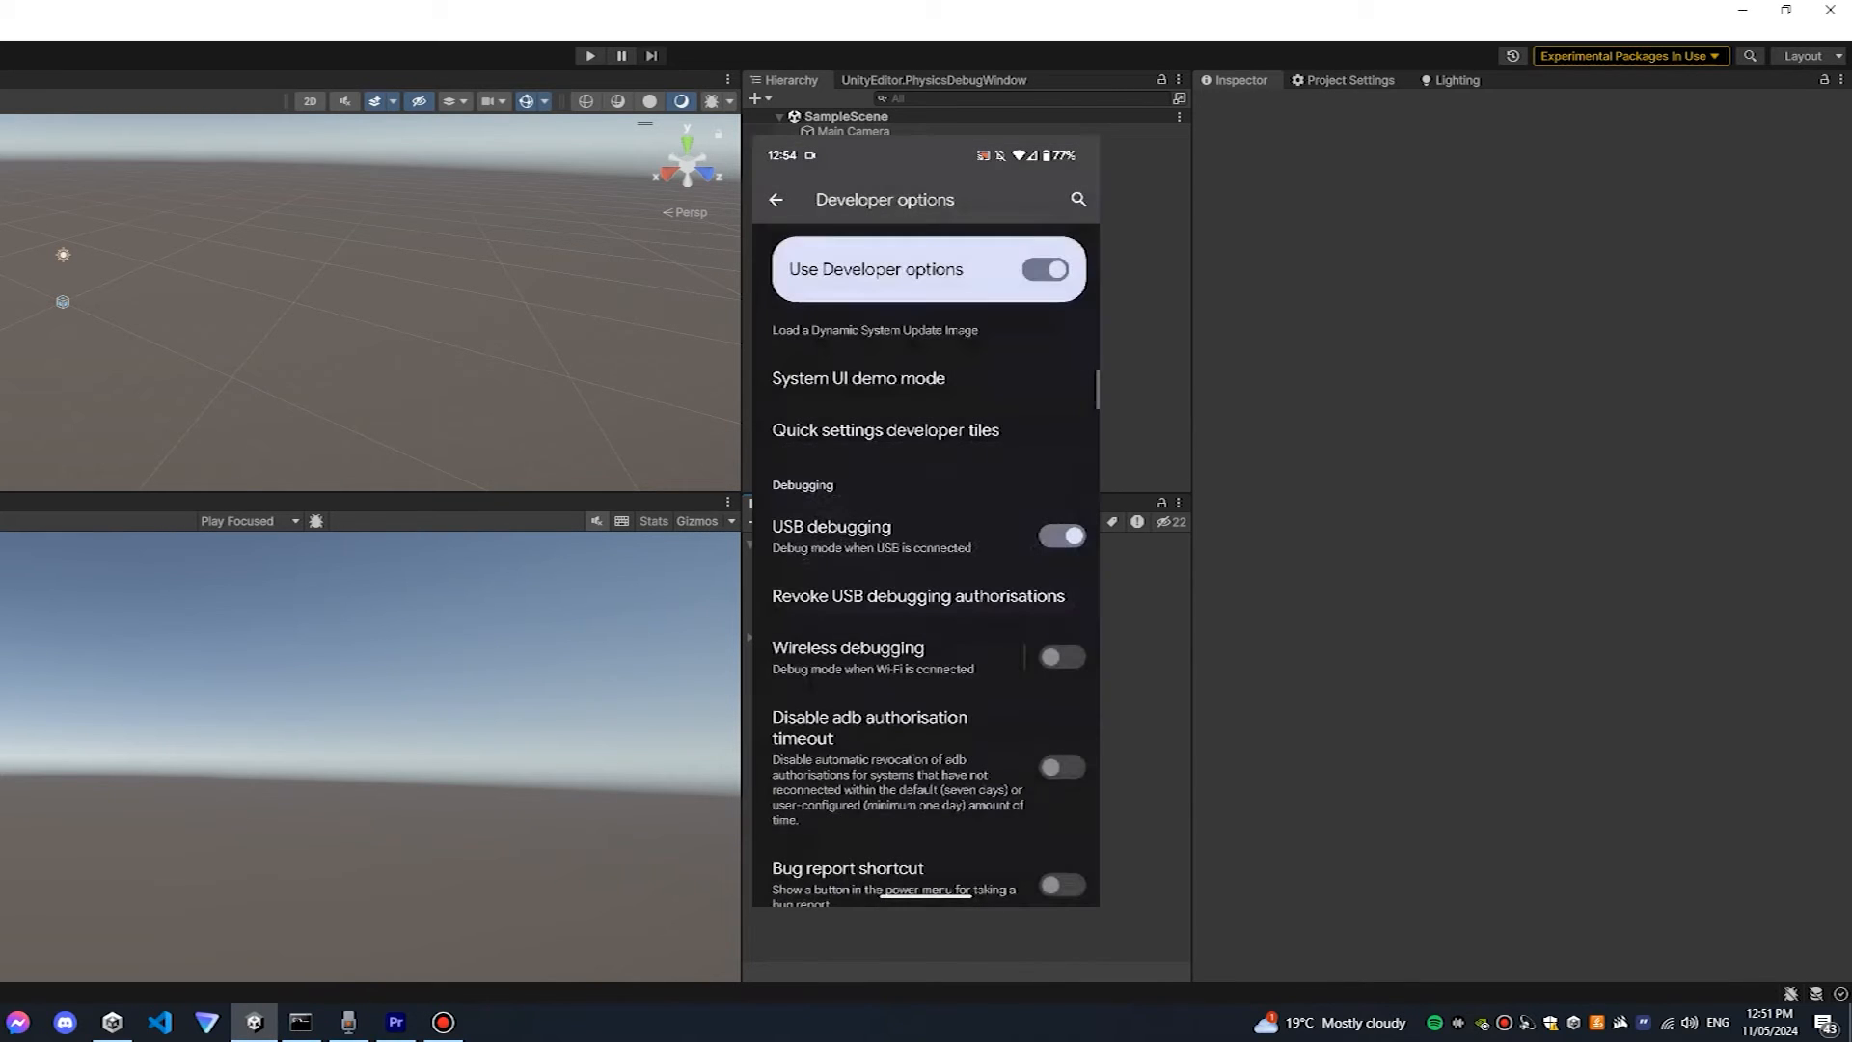
pyautogui.click(1059, 656)
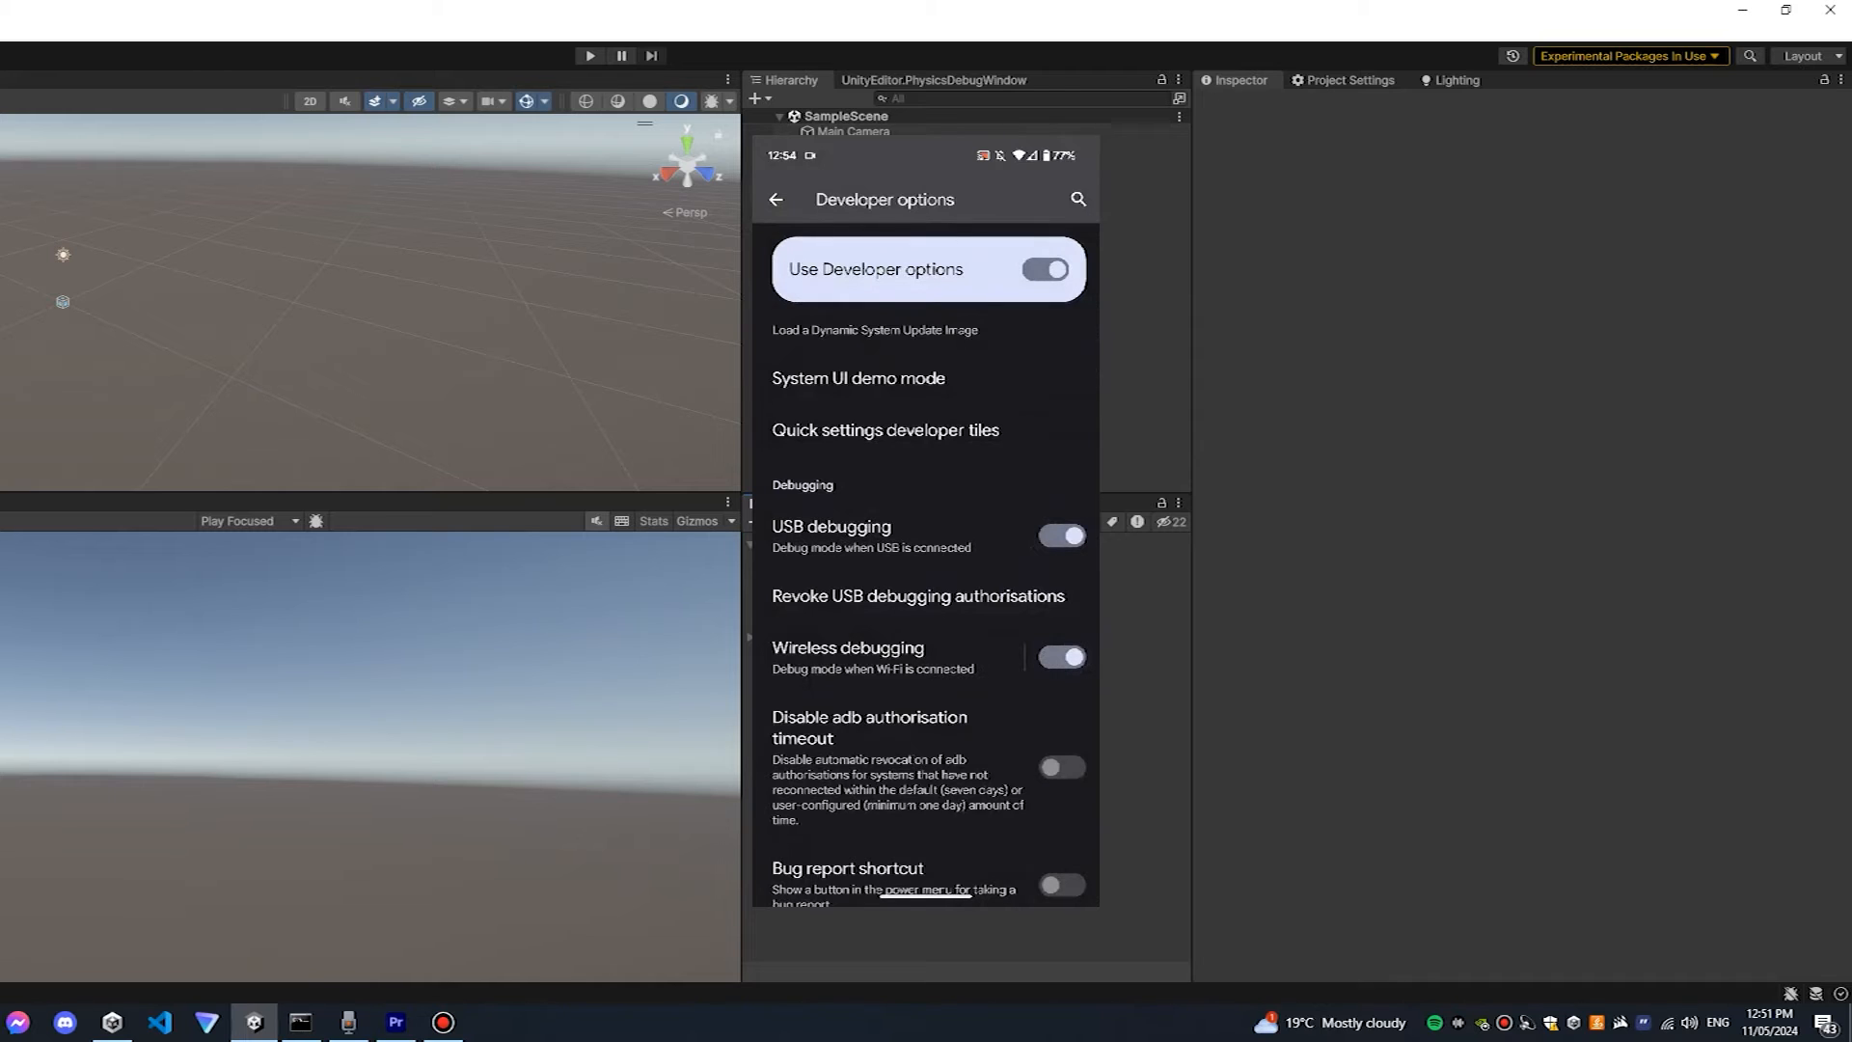
pyautogui.click(847, 648)
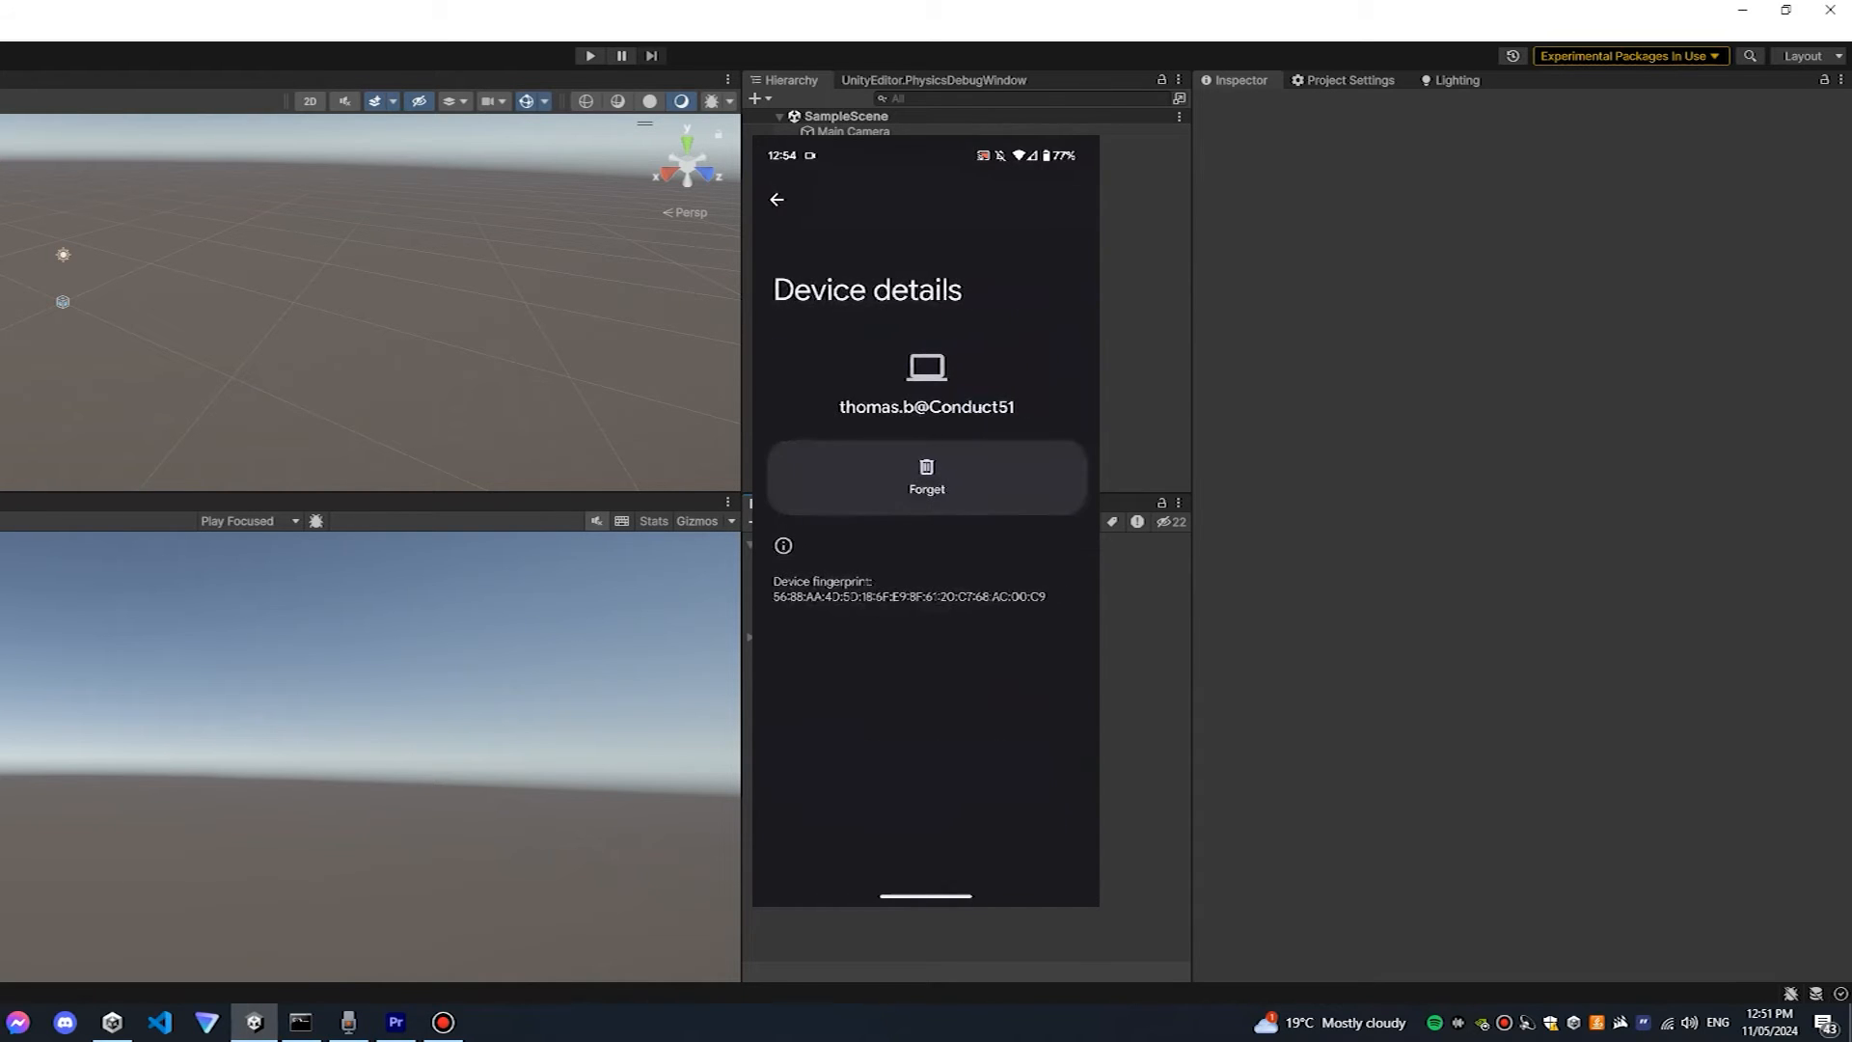
# Always allow USB debugging from this computer, then launch Command Prompt via 'cmd'.
pyautogui.click(775, 198)
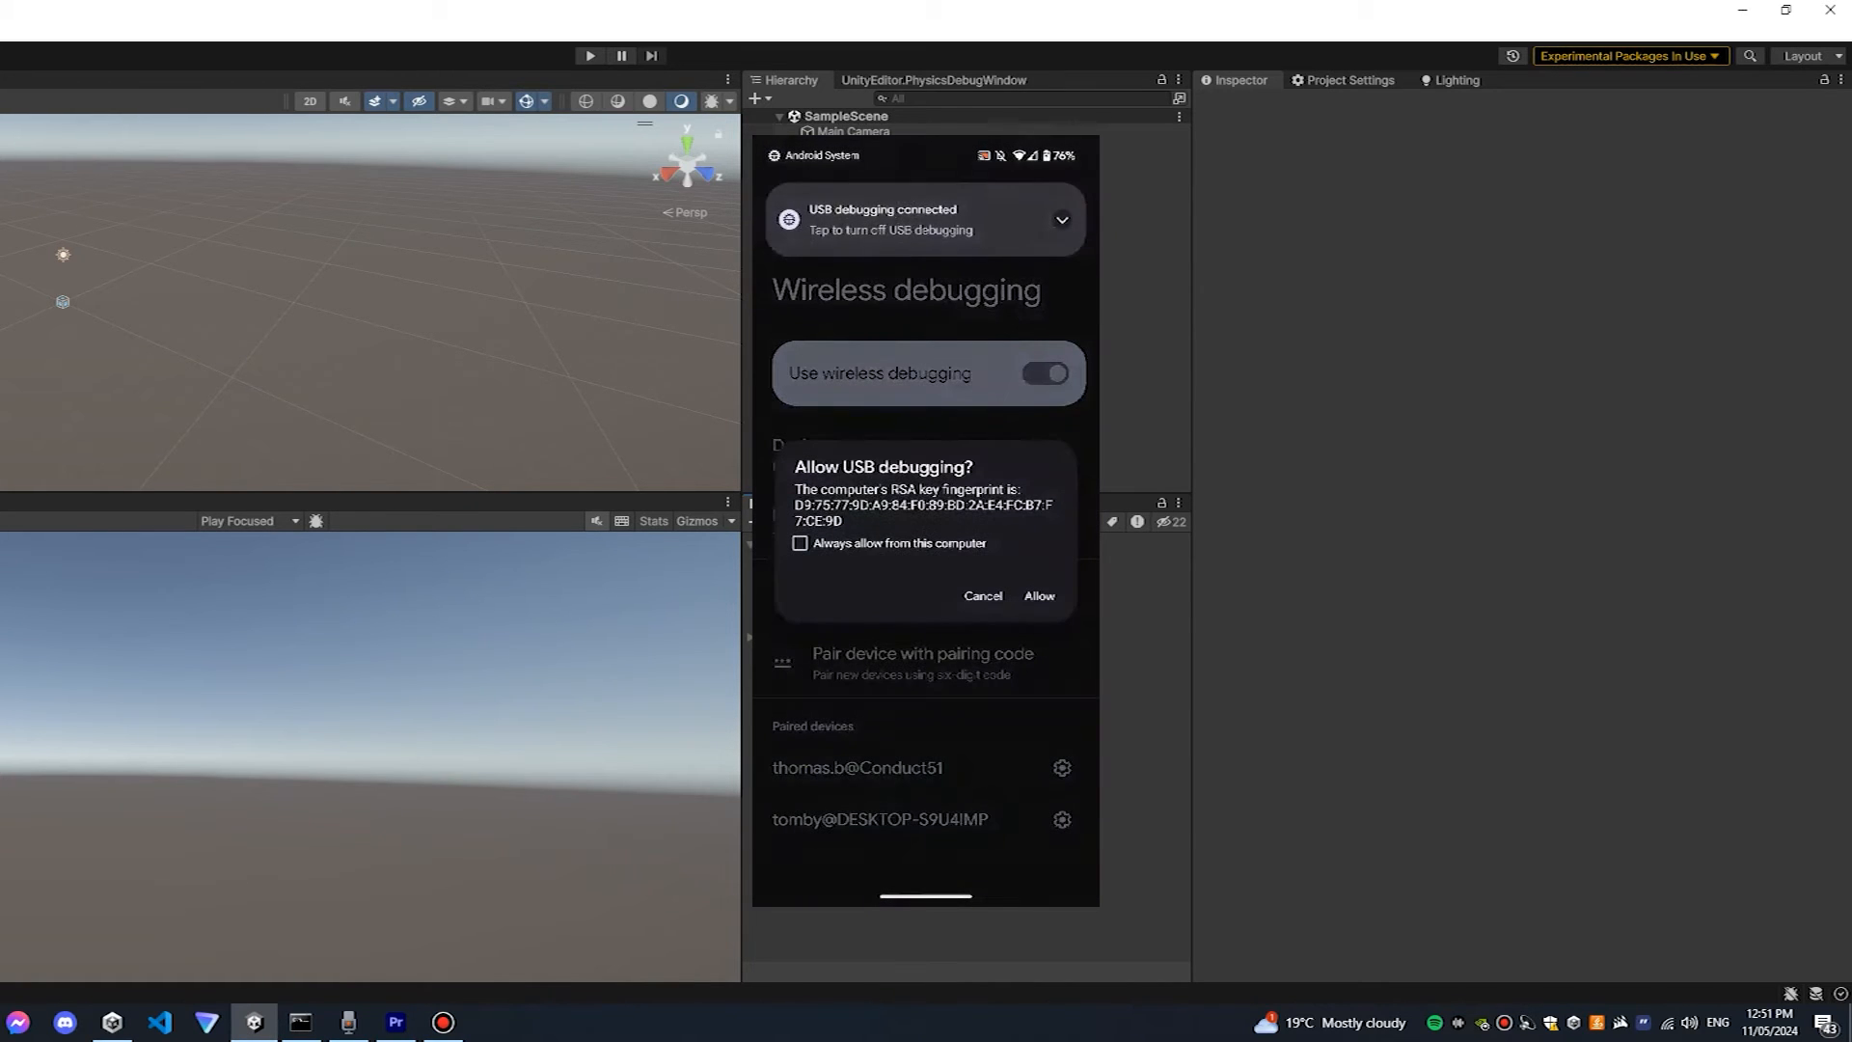
pyautogui.click(799, 543)
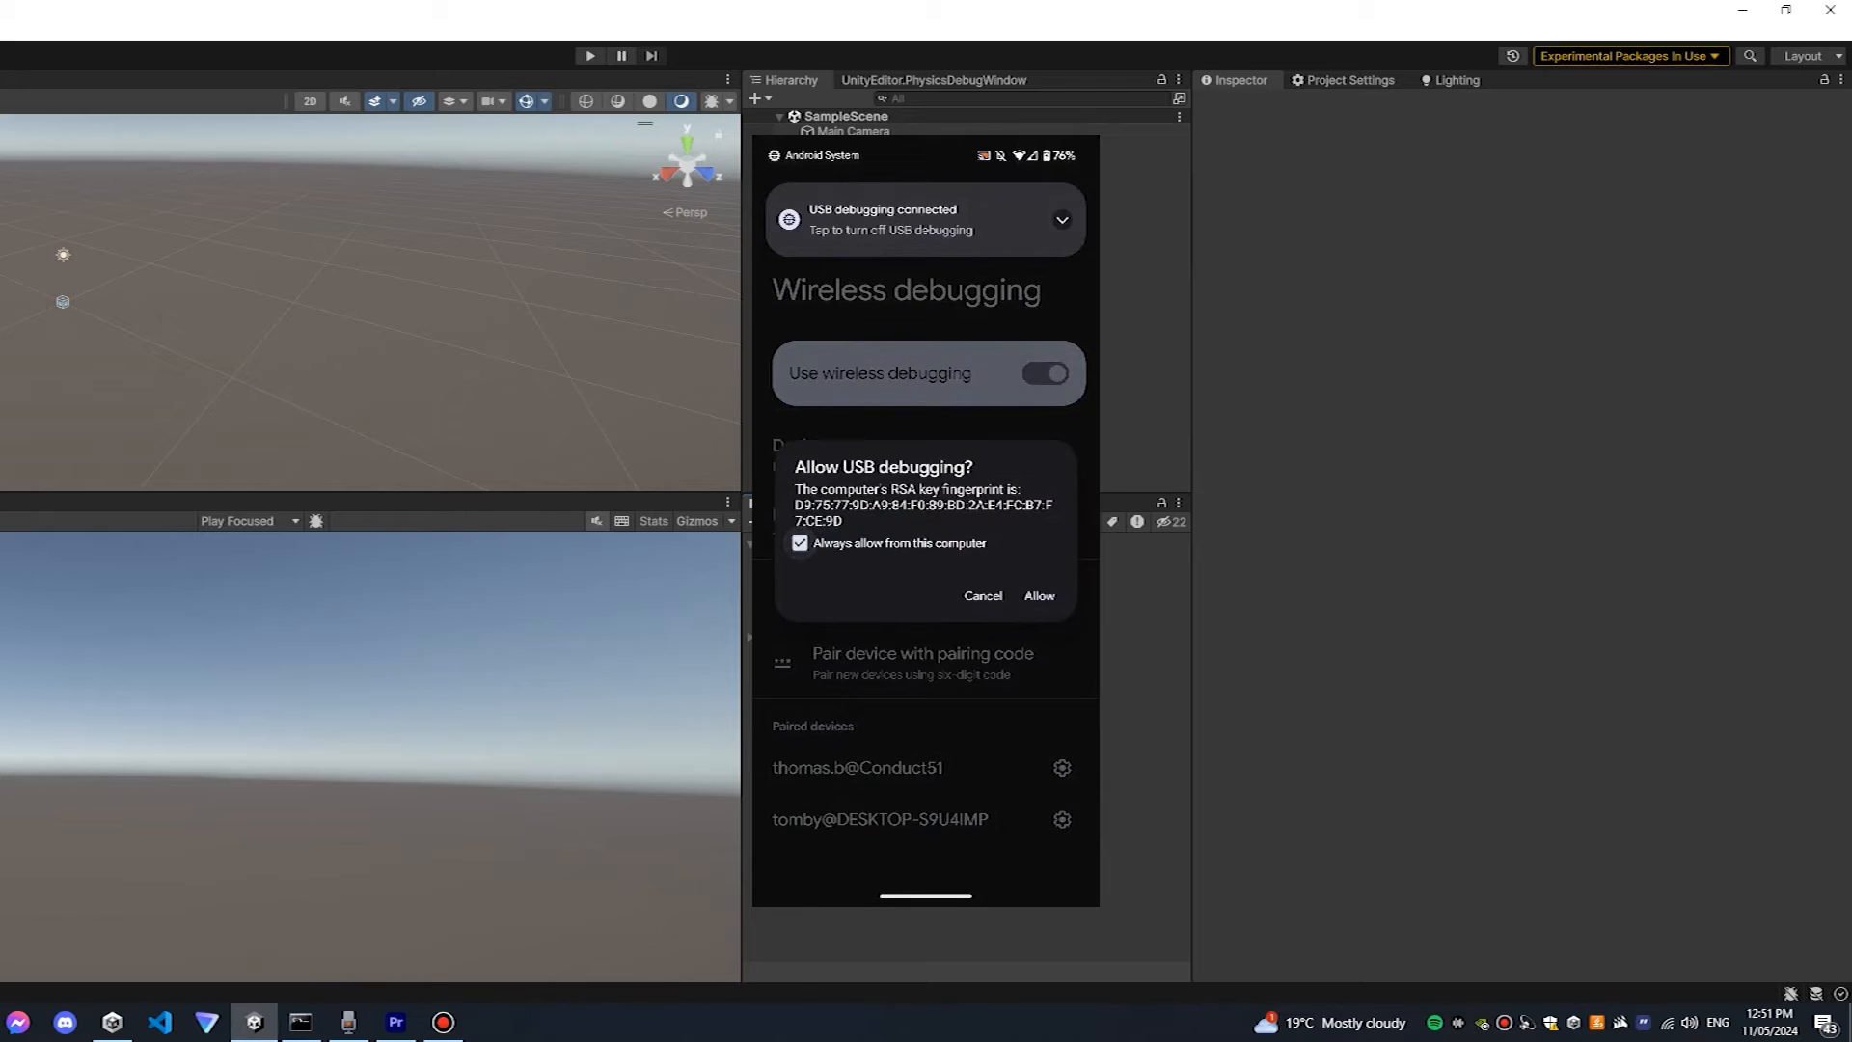
pyautogui.click(1038, 597)
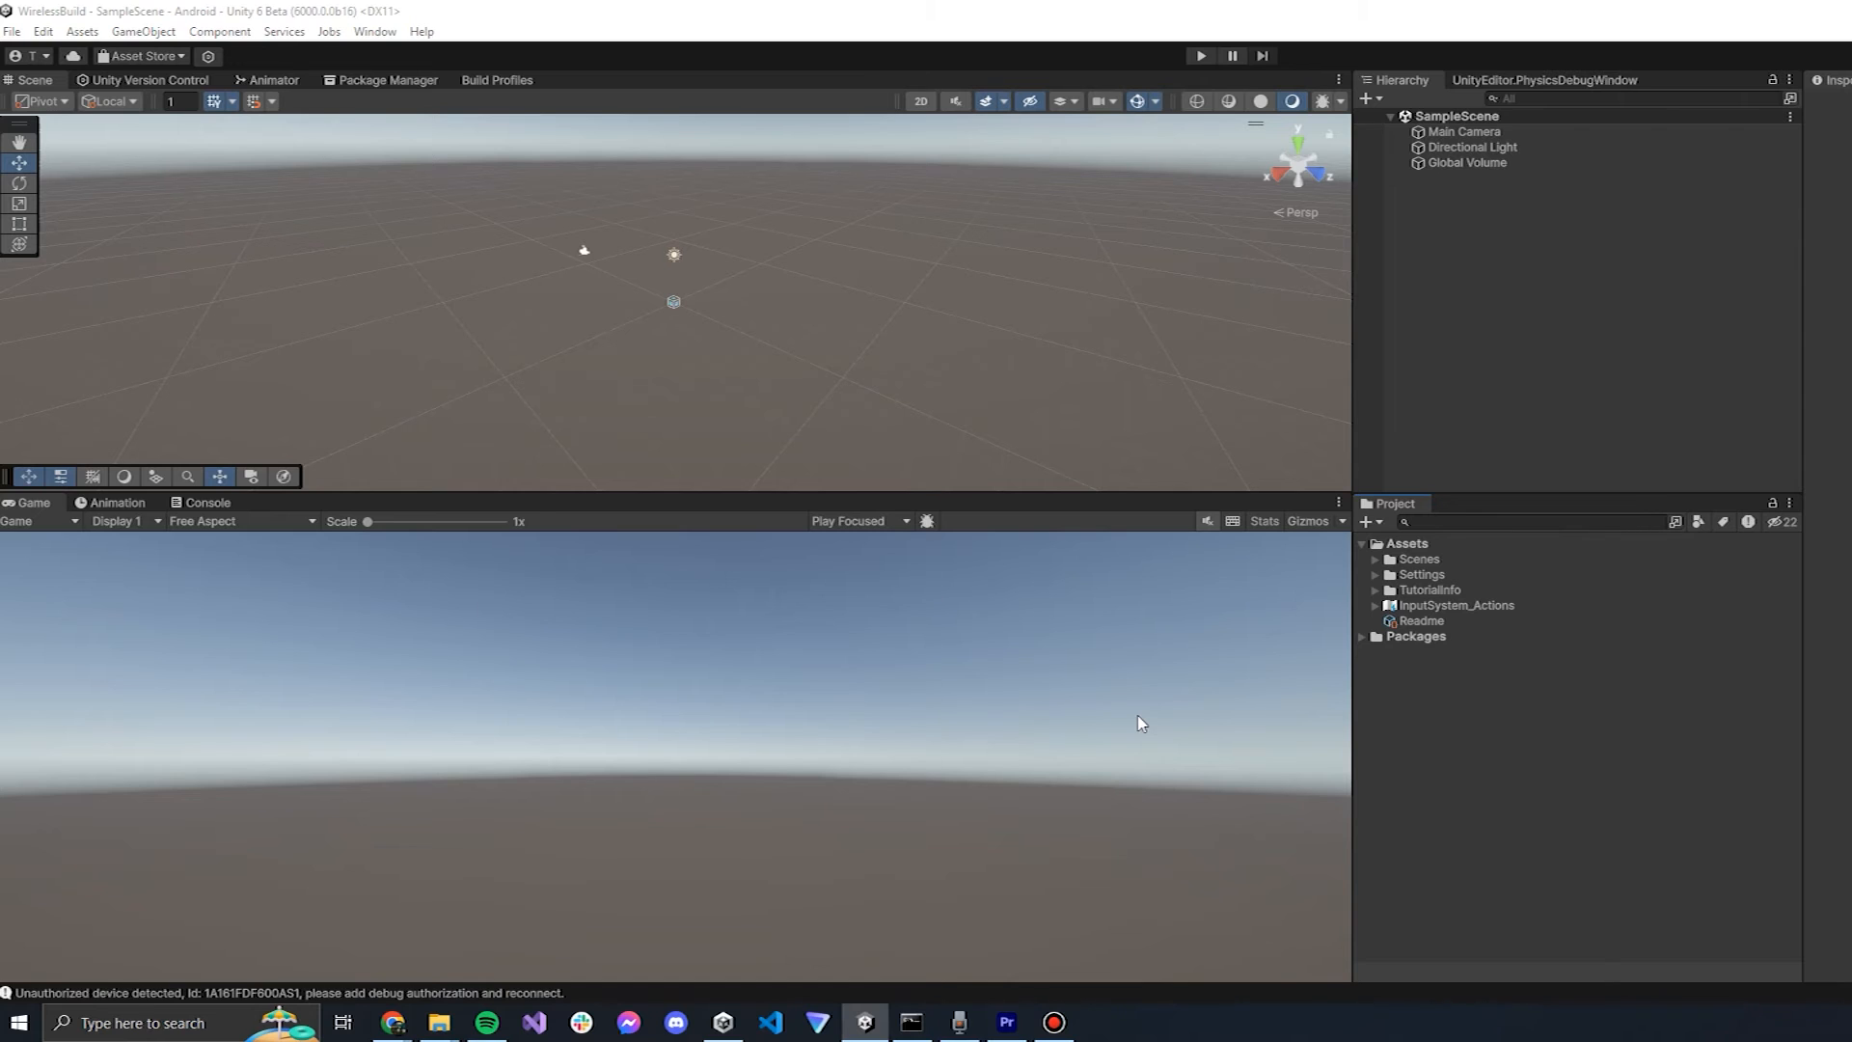
pyautogui.write('cmd')
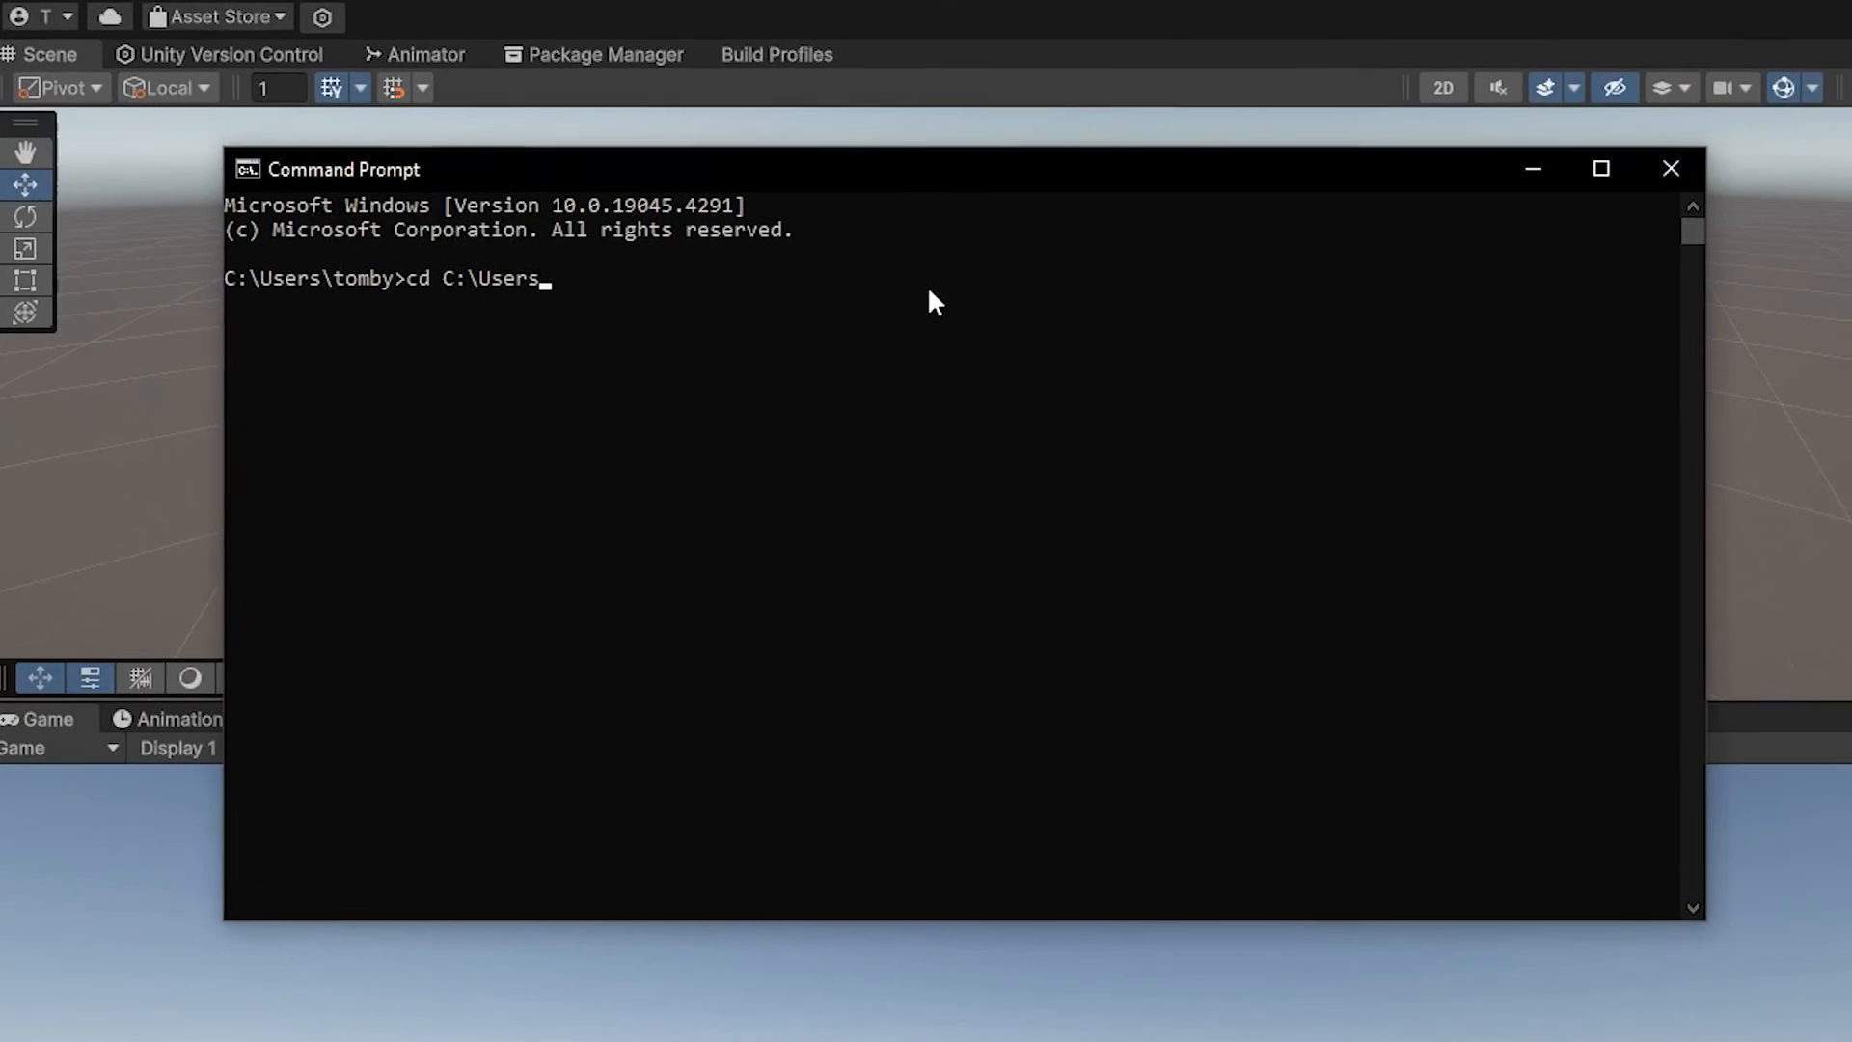
# Change directory to \tomby\AppData\Local\Android\Sdk\platform-tools.
pyautogui.write('\\tomby\\AppData\\Loc')
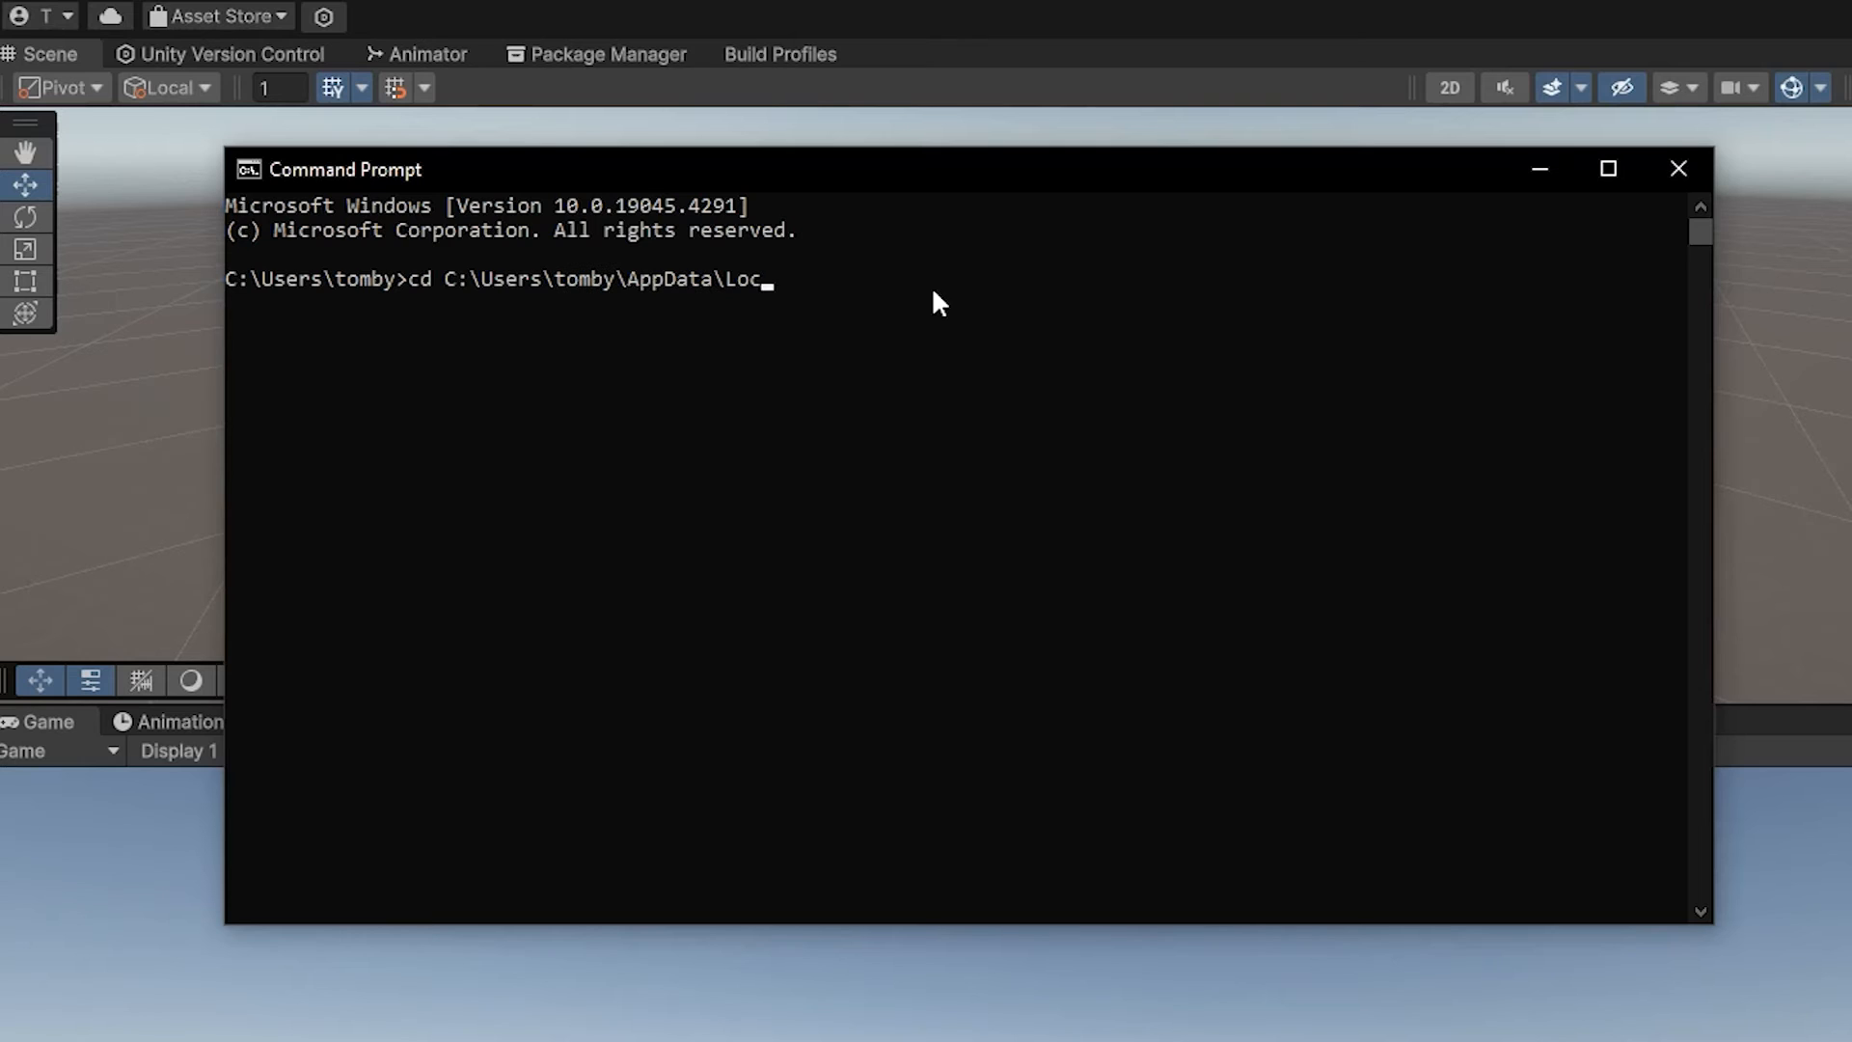
pyautogui.write('al\\Android\\Sdk\\platforms')
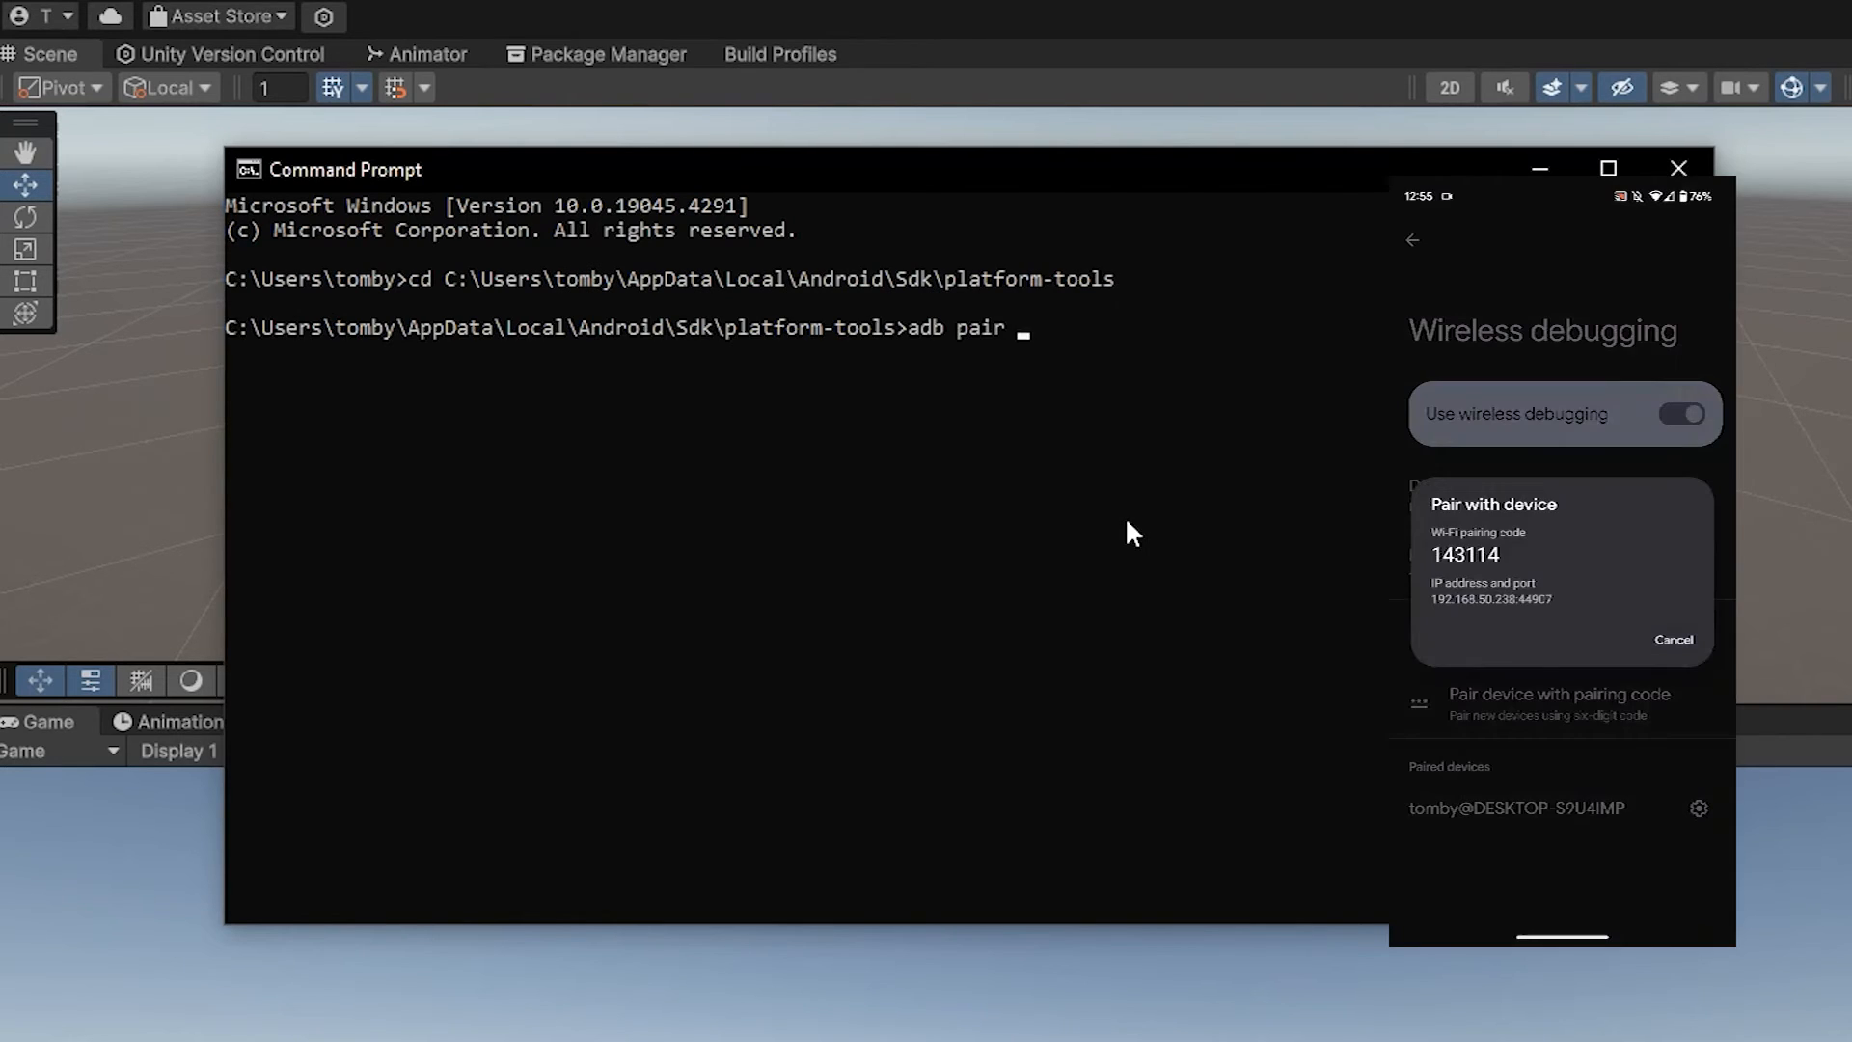
# Run adb pair against 192.168.50.238 with port/code 38767.
pyautogui.write('192.168.50.238:')
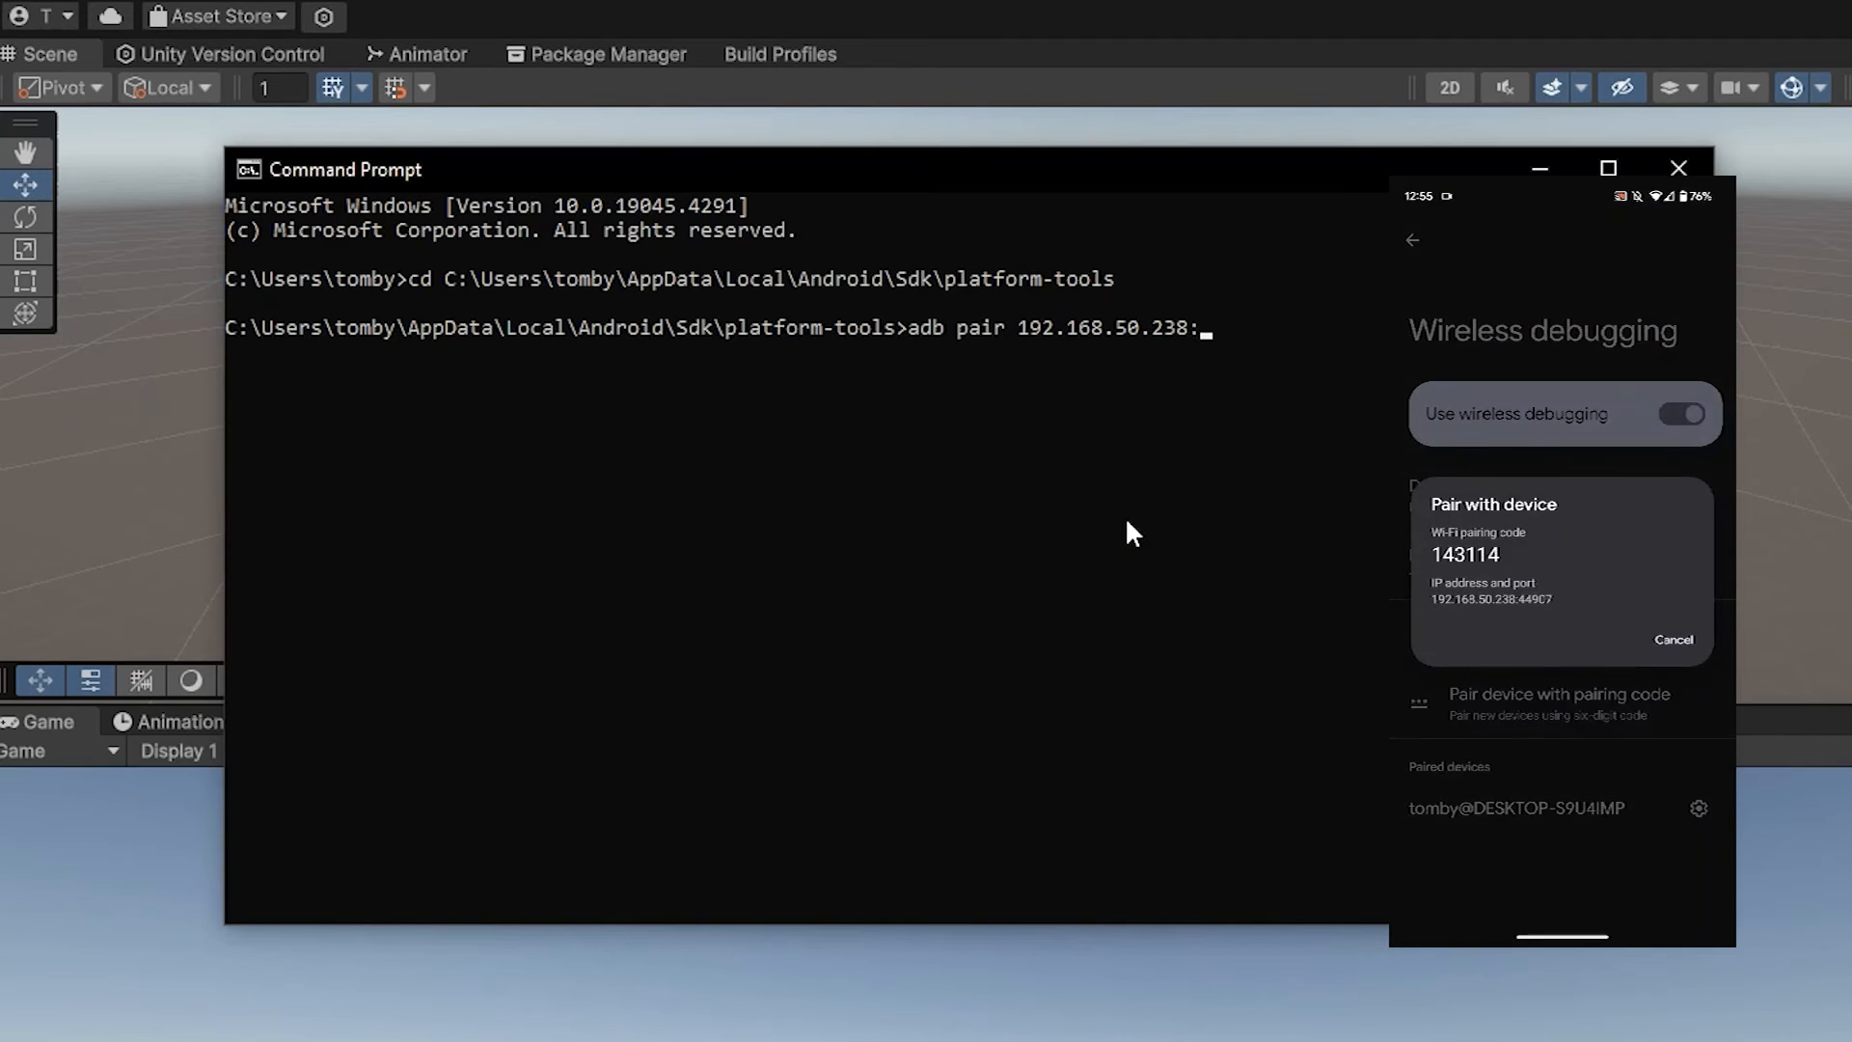
pyautogui.write('38767')
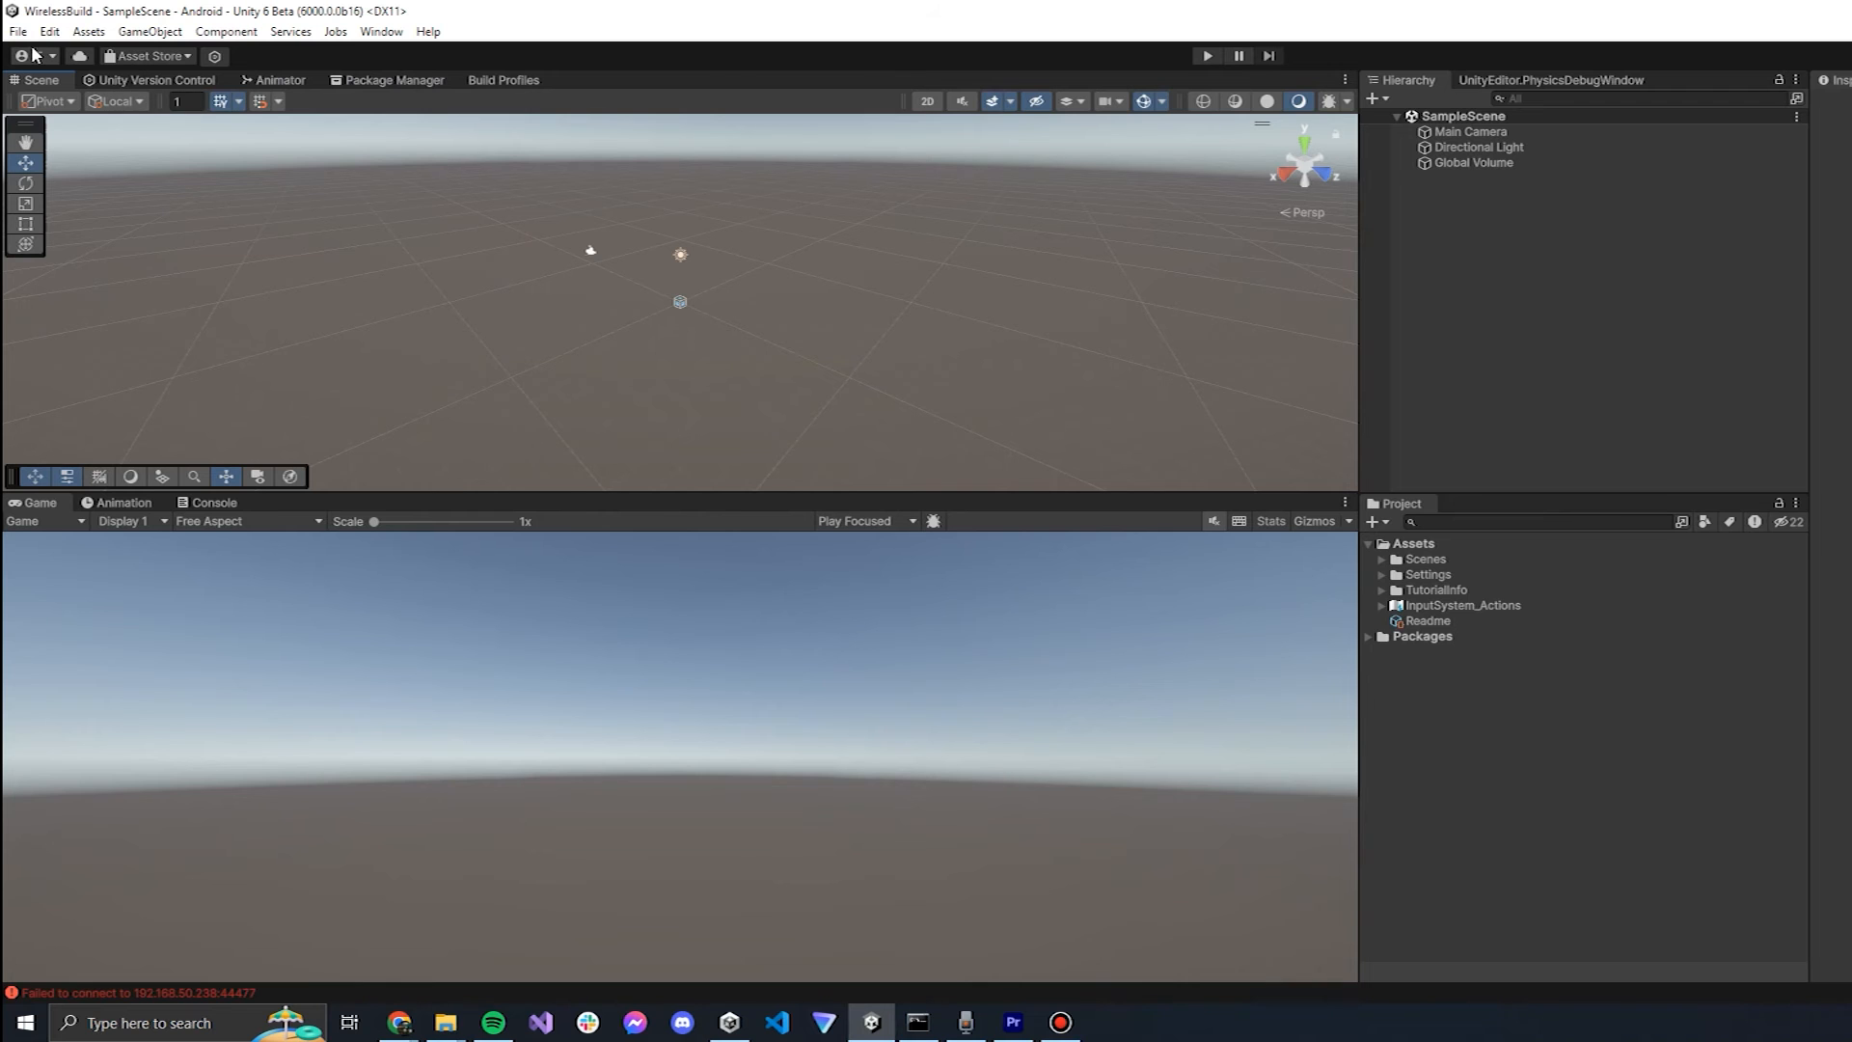
# In Build Profiles add the phone's 192.* IP address as a run device for Build And Run.
pyautogui.click(503, 79)
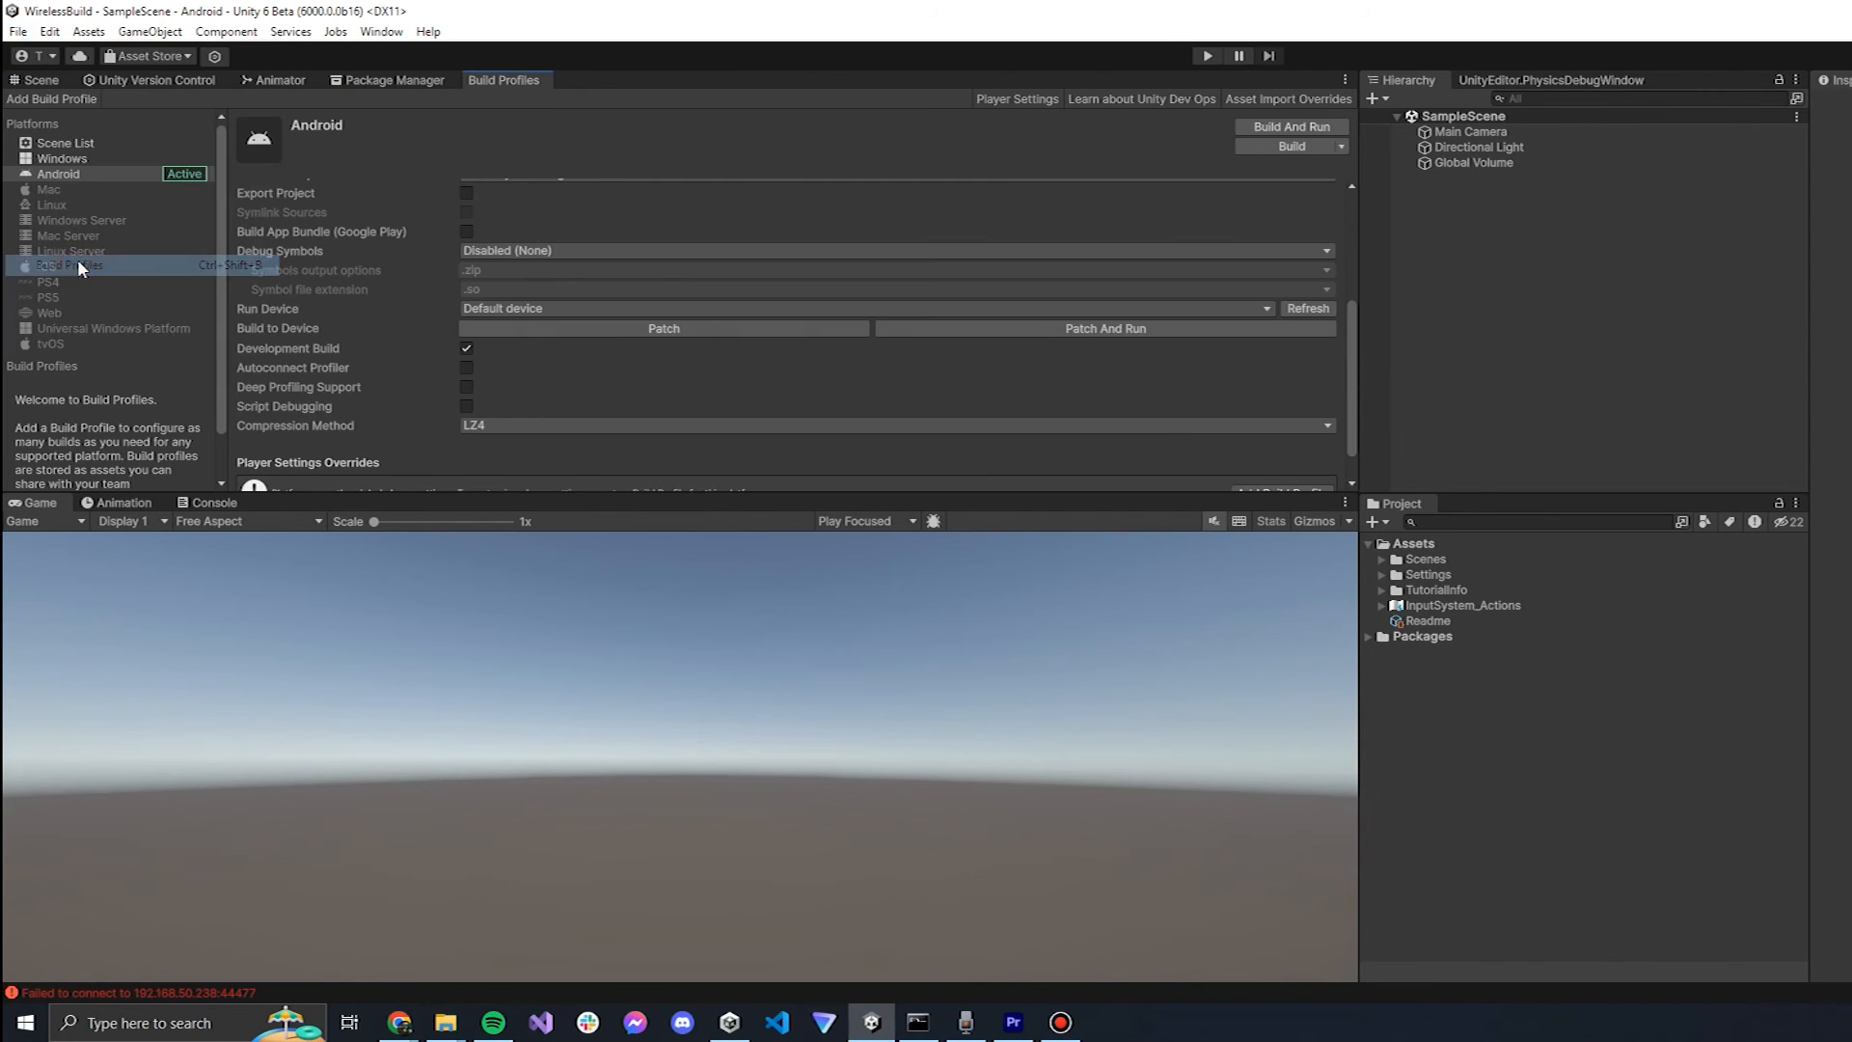
pyautogui.click(857, 309)
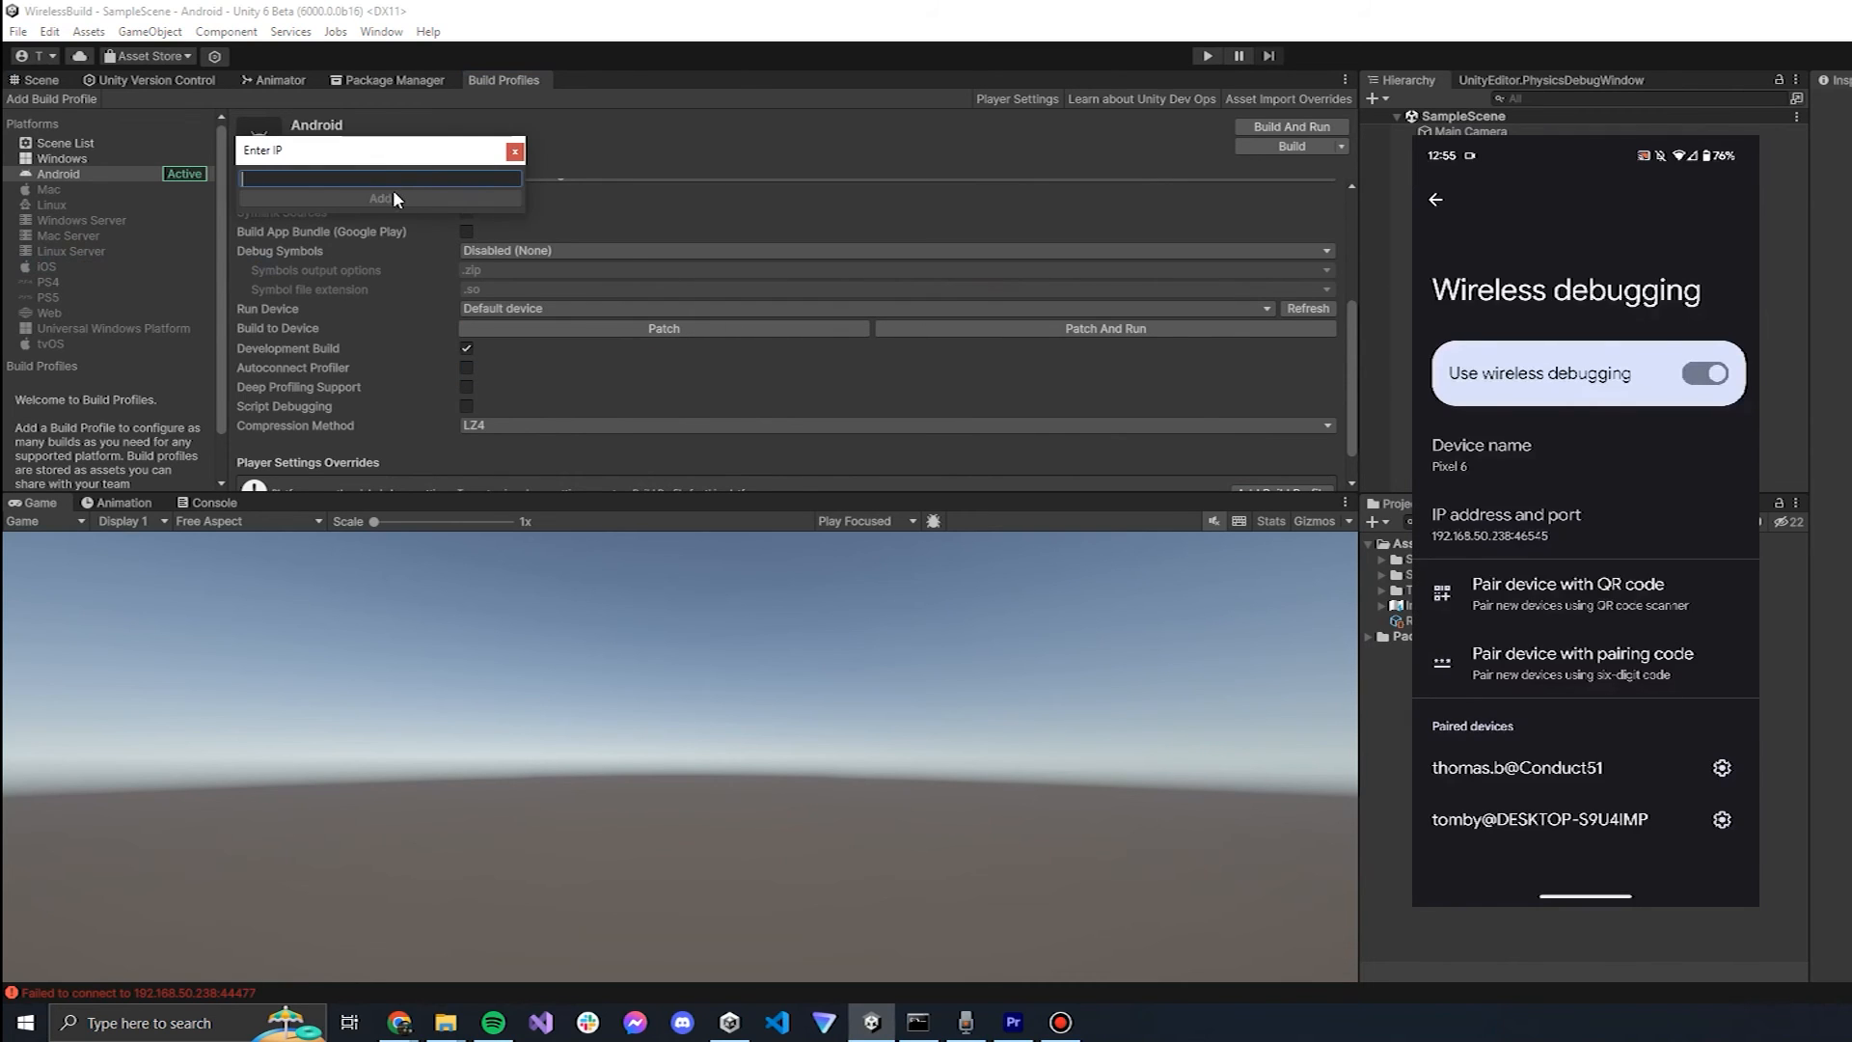
pyautogui.write('192.168.50.238:46545')
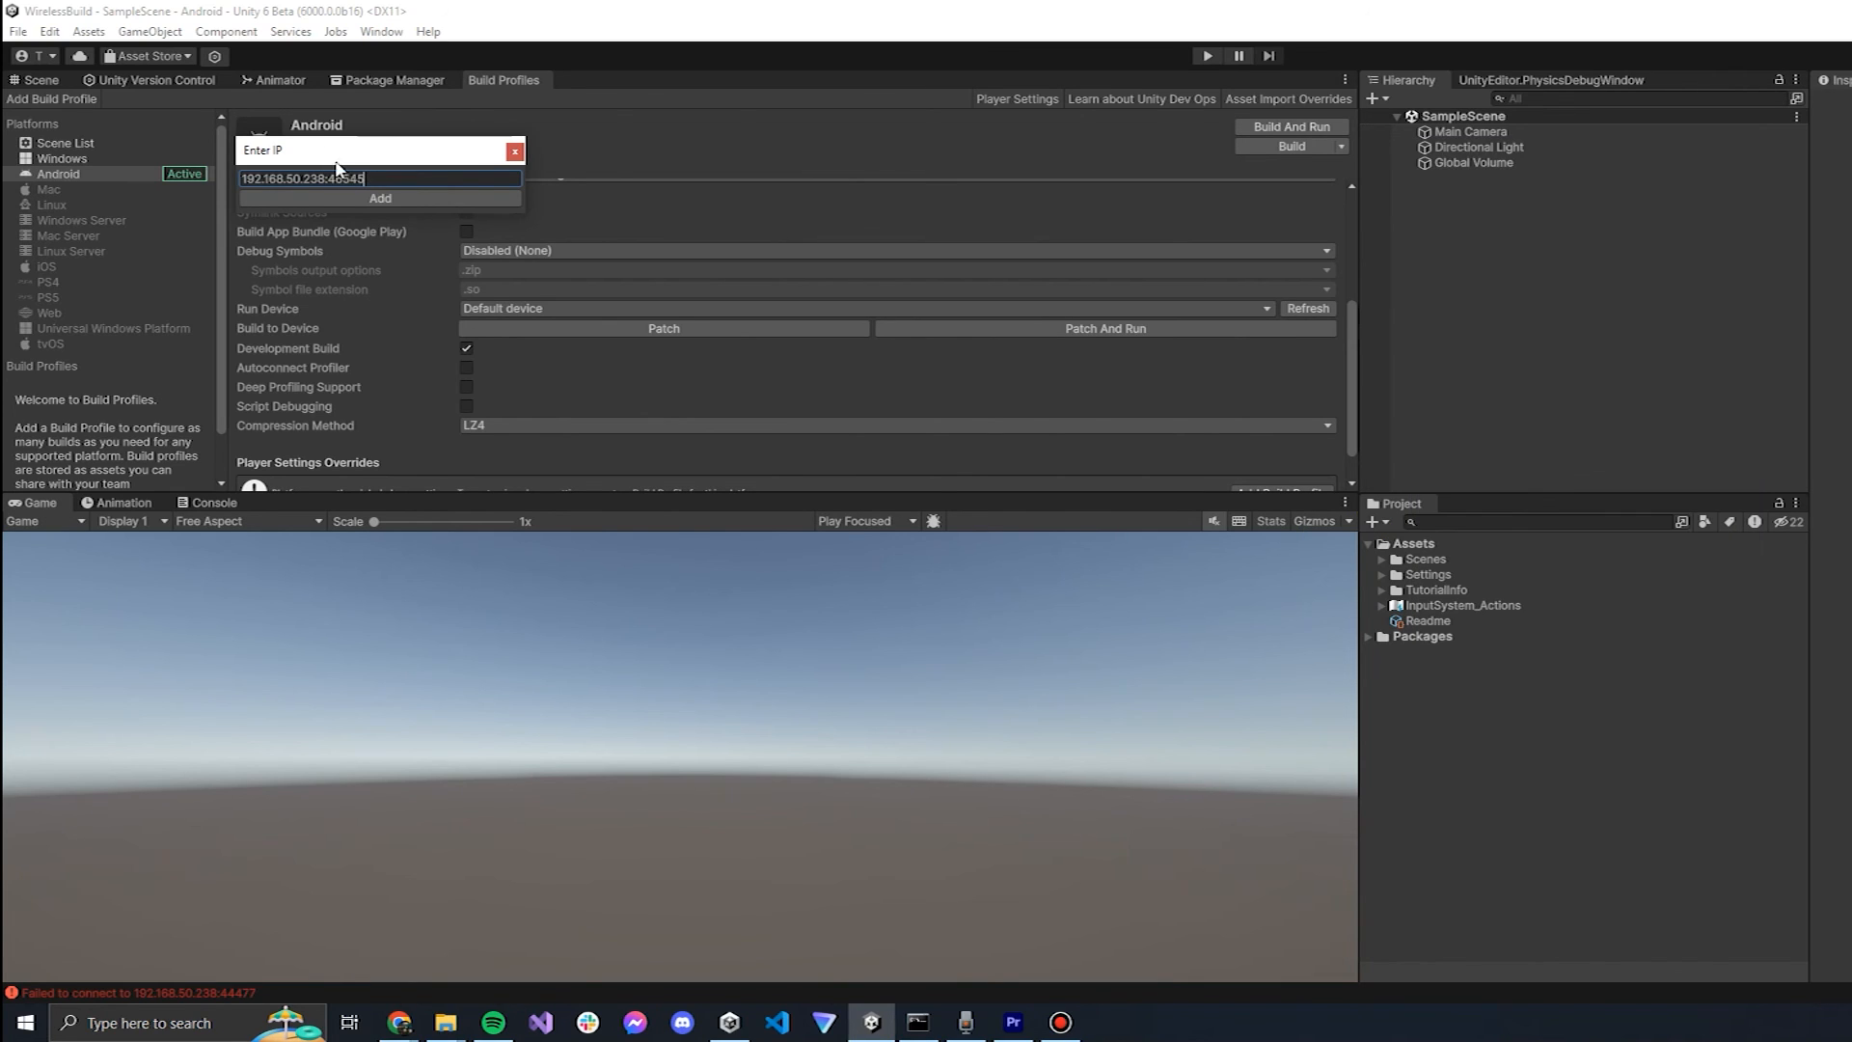
pyautogui.click(1291, 128)
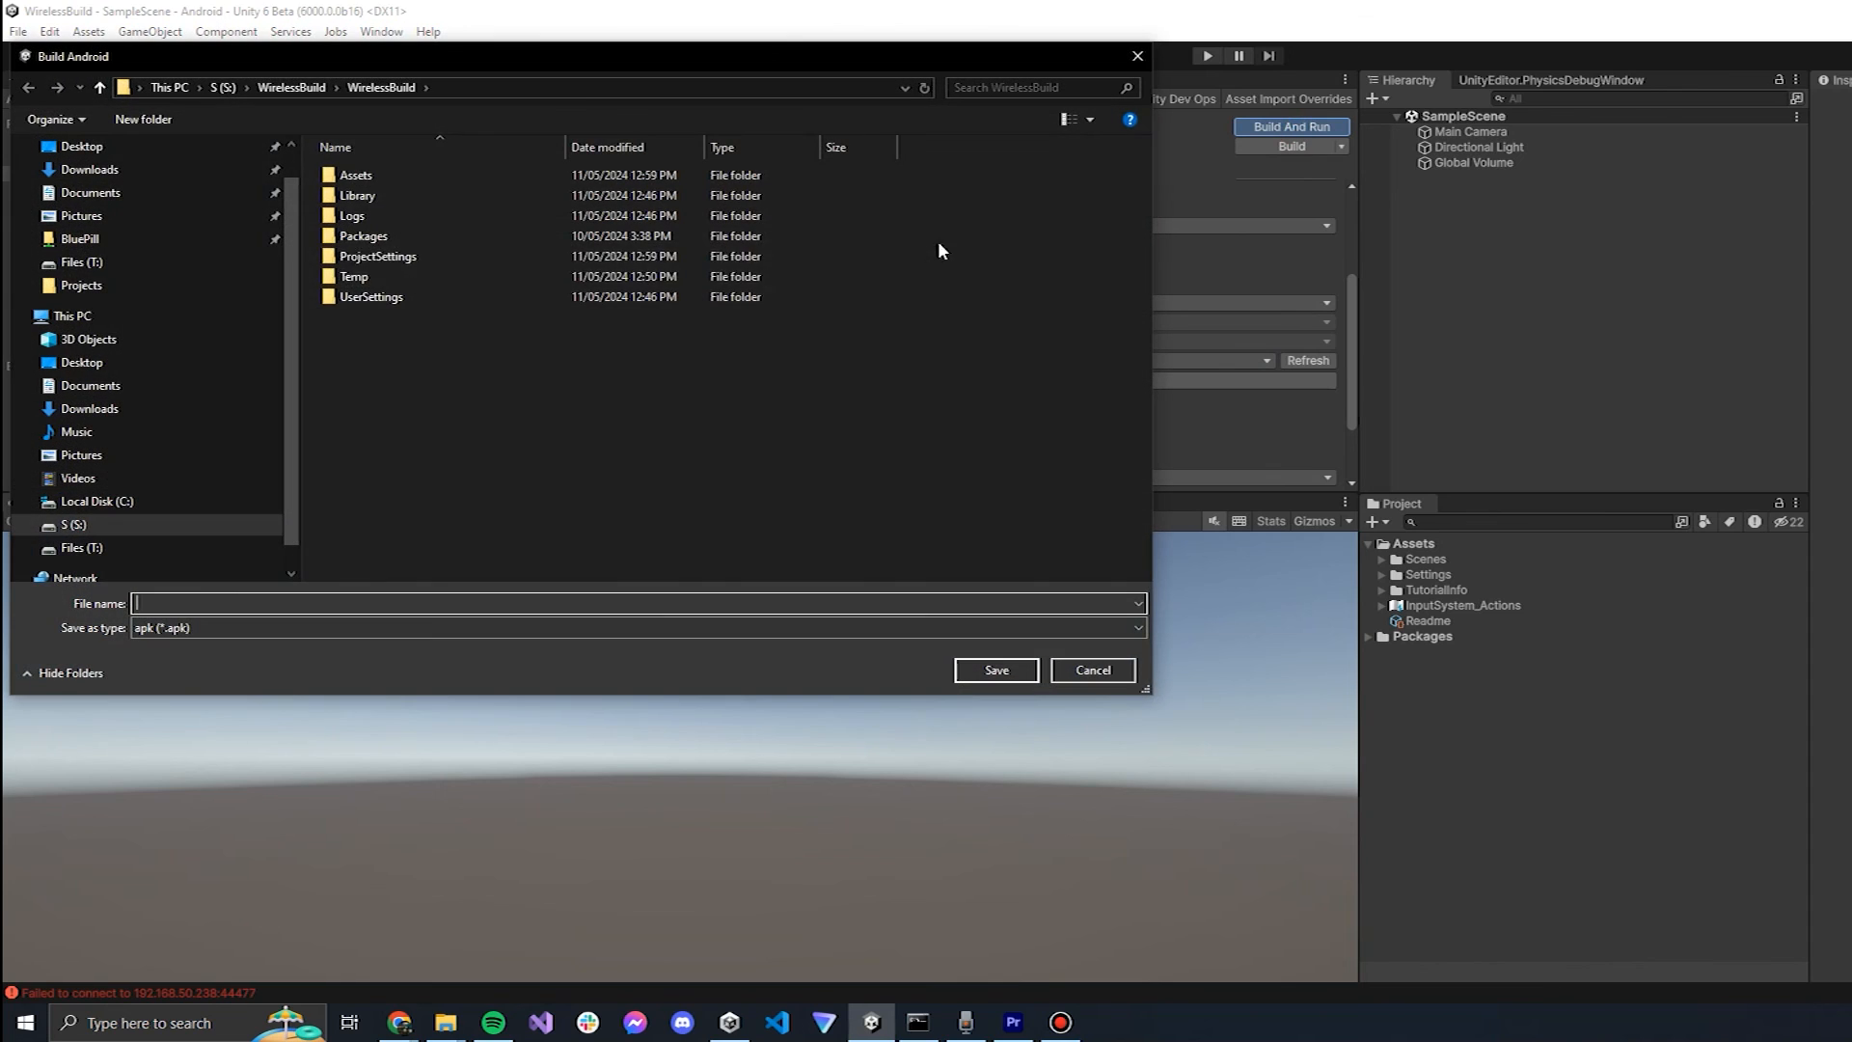